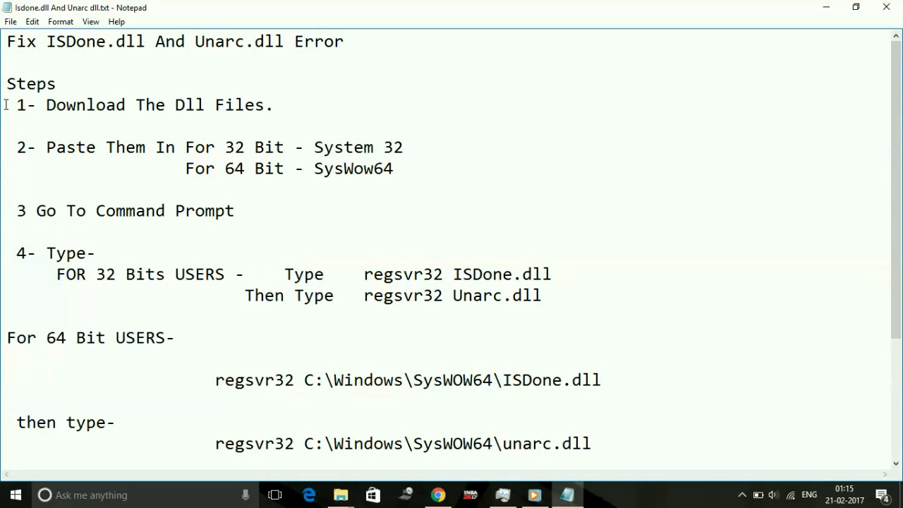
- Switch from the Notepad fix notes to the DLL-files.com page in Chrome
{"action": "left_click", "coordinate": [274, 105]}
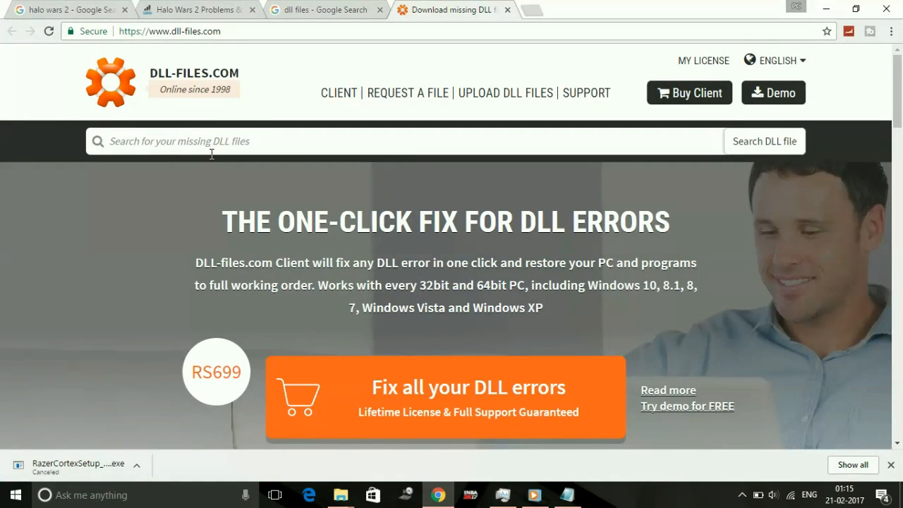
- Search DLL-files.com for isdone.dll and open the isdone.dll result page
{"action": "left_click", "coordinate": [211, 142]}
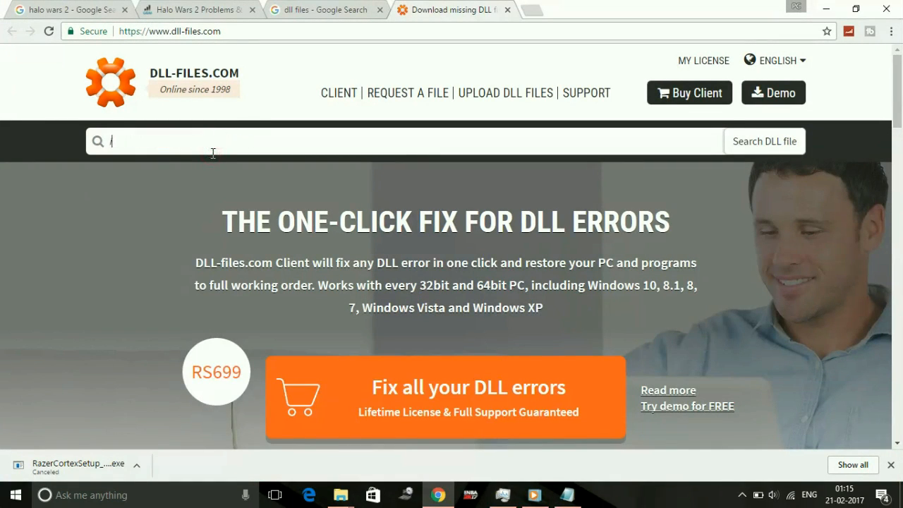
{"action": "type", "text": "is"}
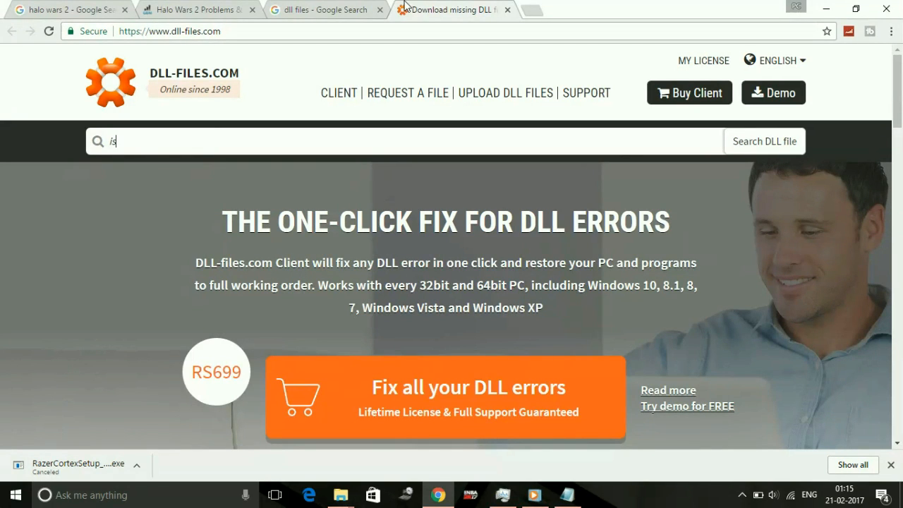
{"action": "left_click", "coordinate": [317, 9]}
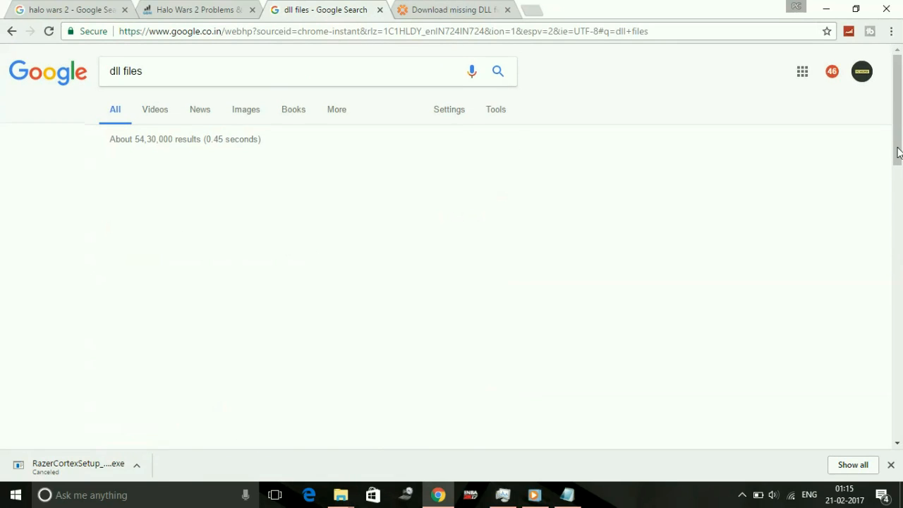
{"action": "scroll", "scroll_direction": "down", "scroll_amount": 3}
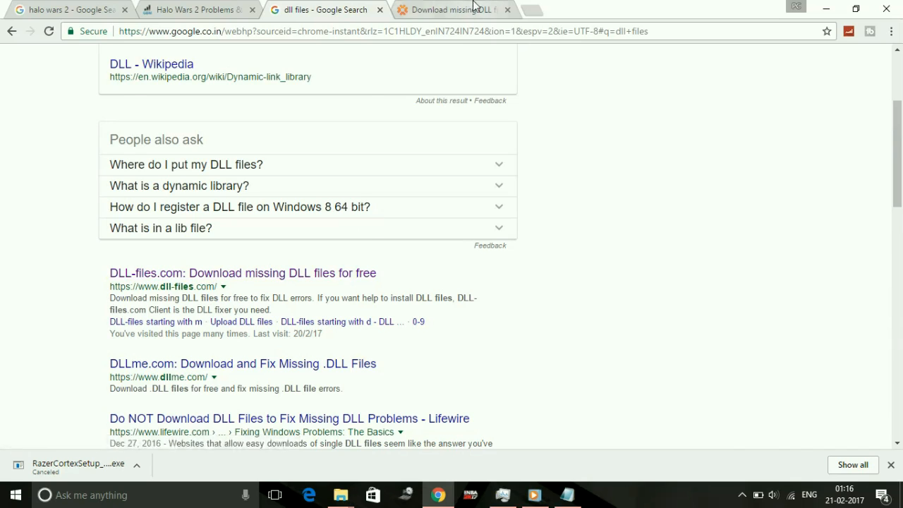
{"action": "left_click", "coordinate": [452, 9]}
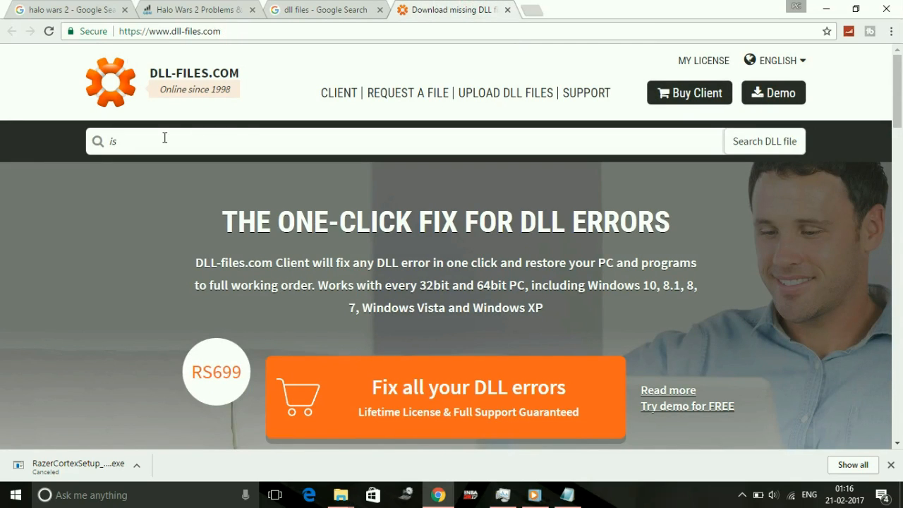
{"action": "mouse_move", "coordinate": [189, 139]}
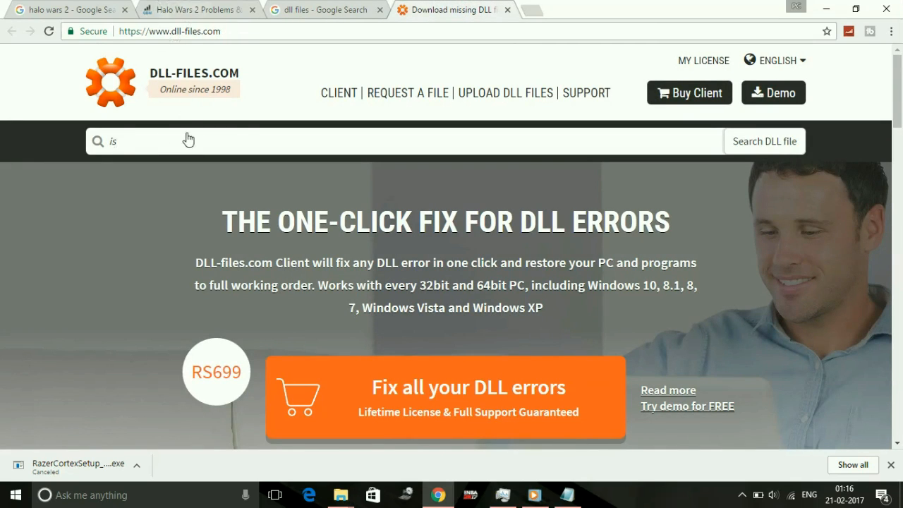
{"action": "type", "text": "done"}
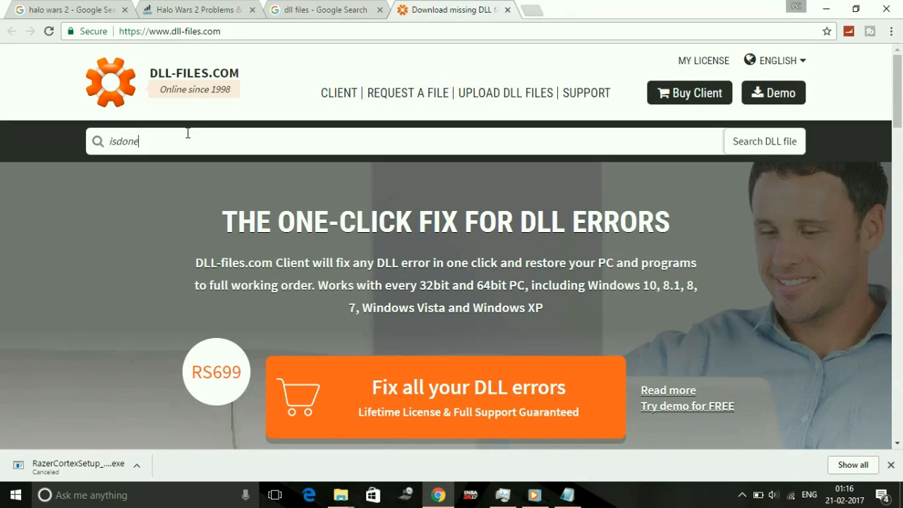
{"action": "type", "text": ".dll"}
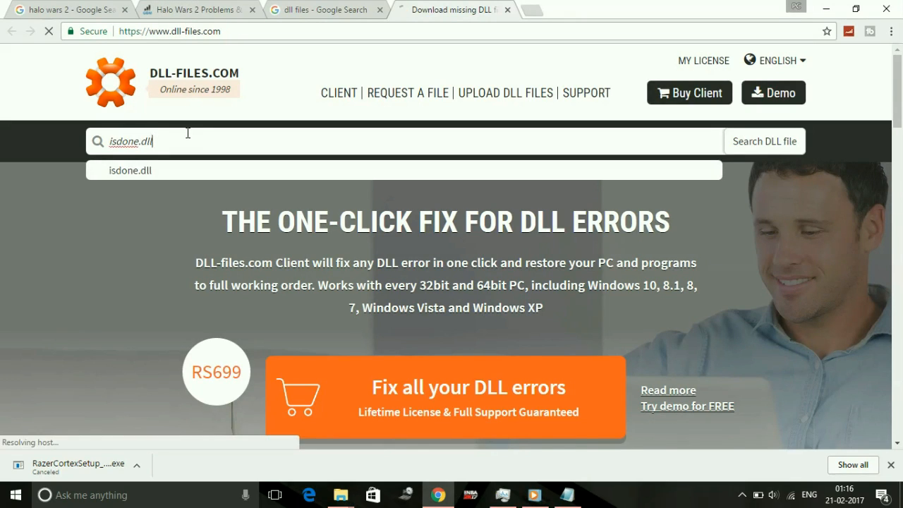
{"action": "left_click", "coordinate": [764, 141]}
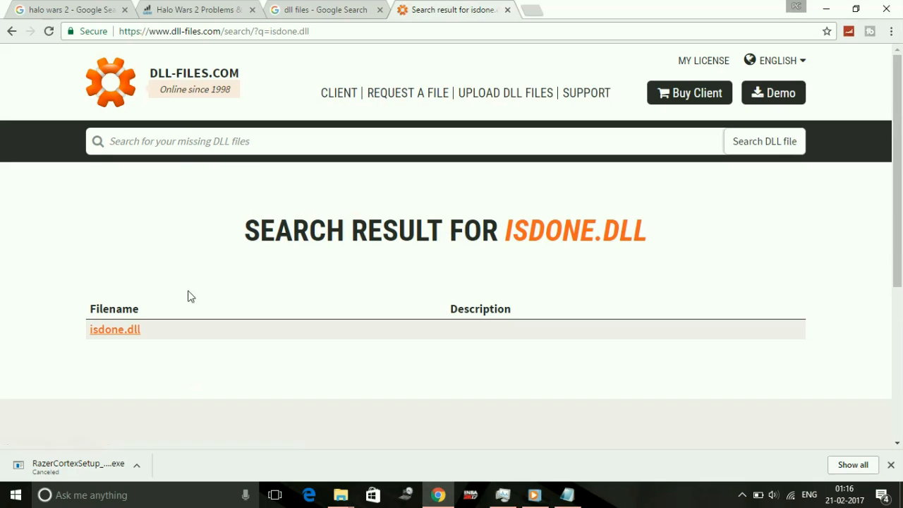
{"action": "left_click", "coordinate": [114, 329]}
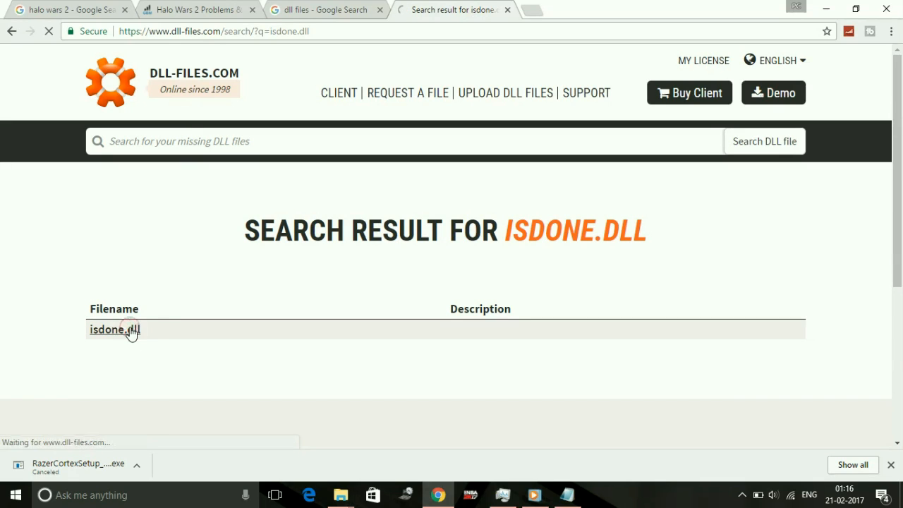
{"action": "left_click", "coordinate": [114, 329]}
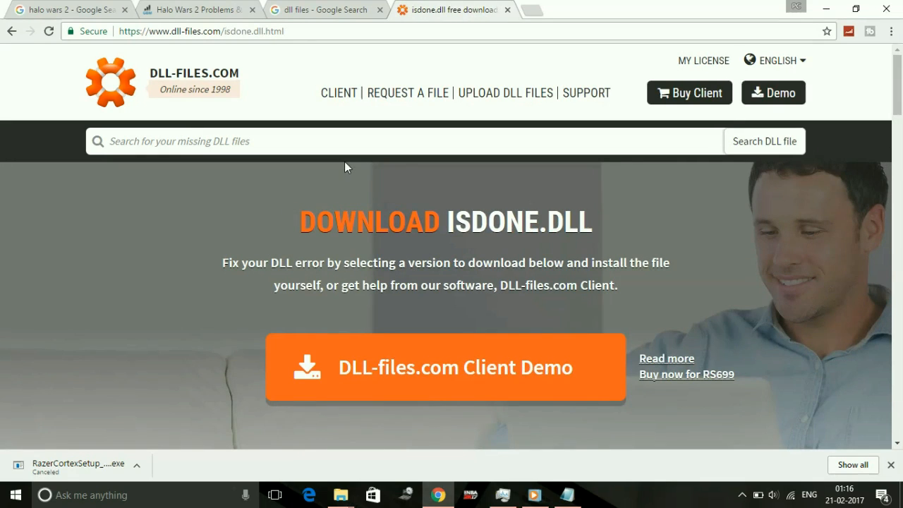
- Download the isdone.dll zip and begin a new site search for unarc.dll
{"action": "left_click", "coordinate": [445, 367]}
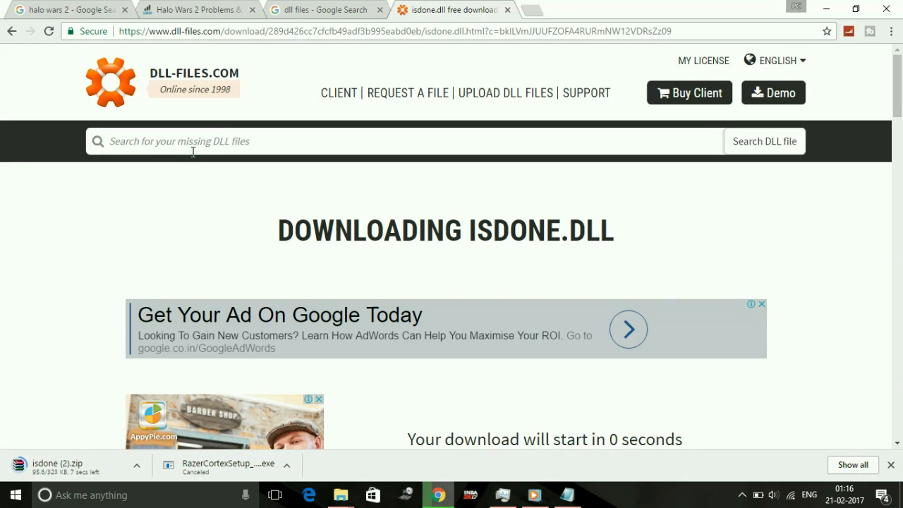
{"action": "left_click", "coordinate": [138, 465]}
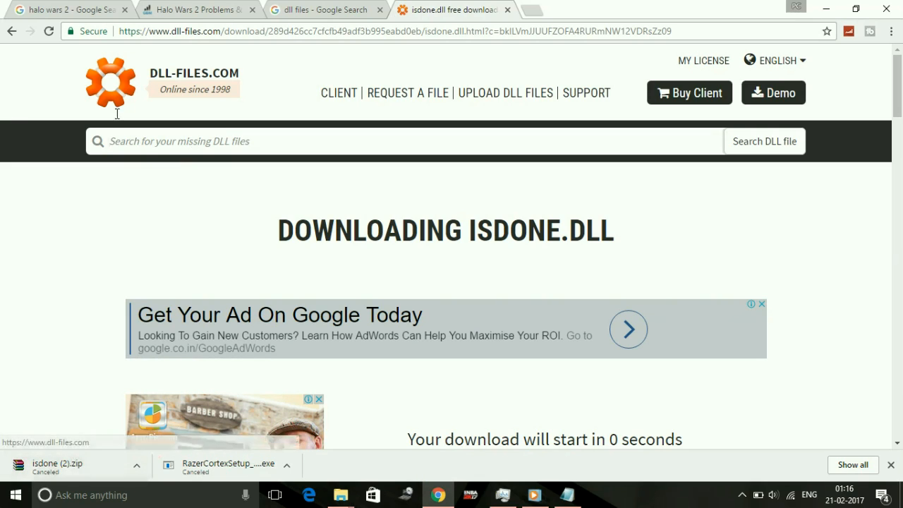
{"action": "type", "text": "unarc.dll"}
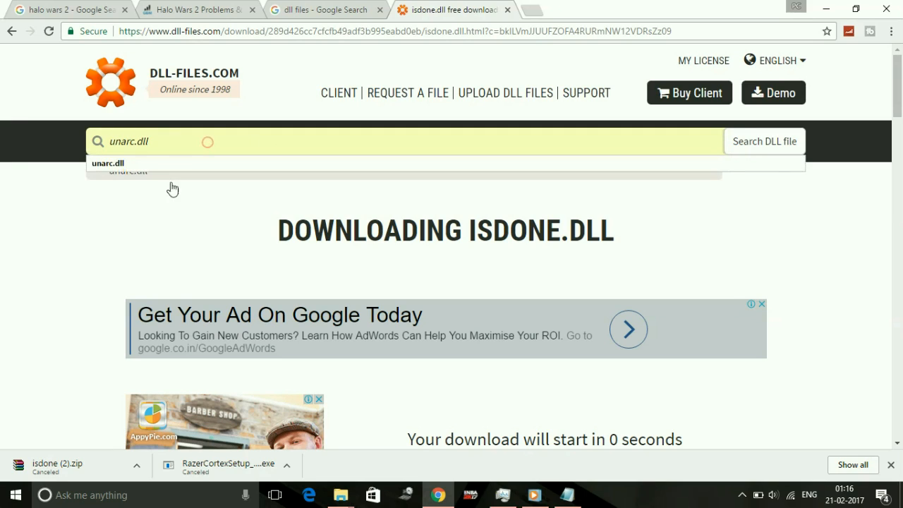
- Open the unarc.dll page and download its 32-bit version
{"action": "left_click", "coordinate": [107, 163]}
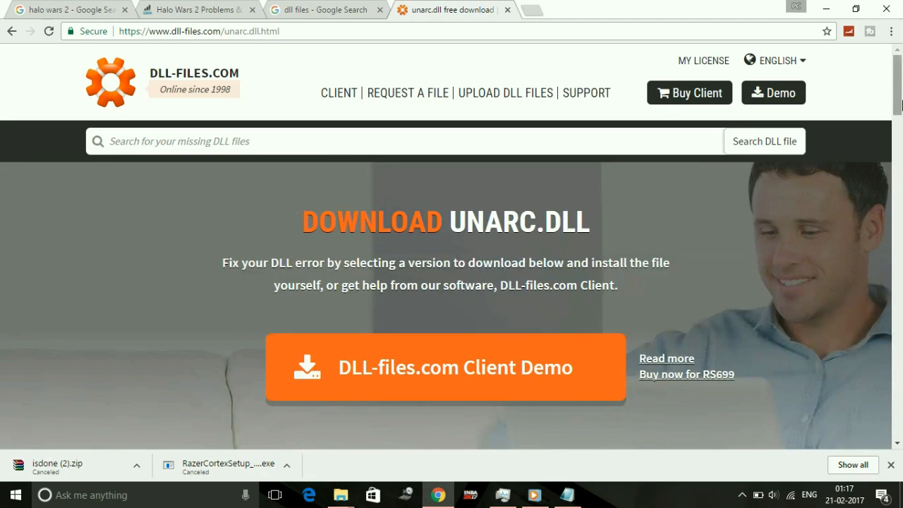
{"action": "scroll", "scroll_direction": "down", "scroll_amount": 3}
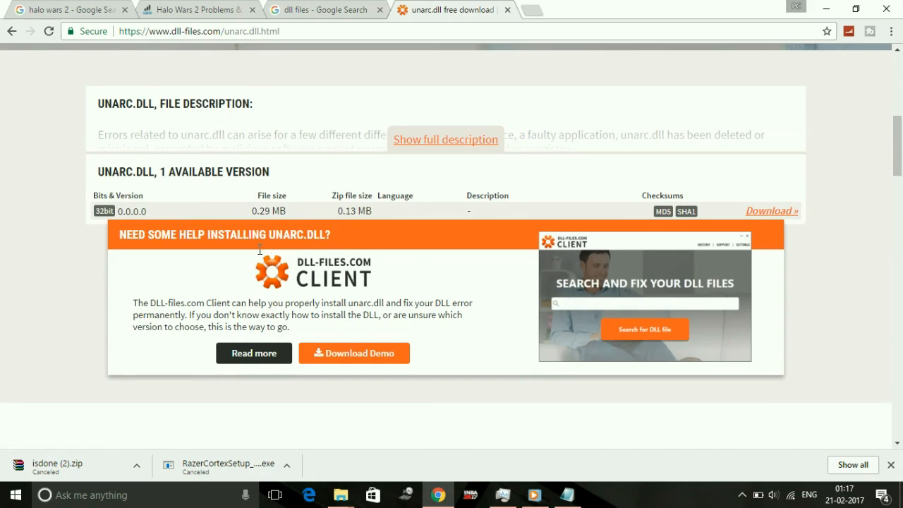
{"action": "mouse_move", "coordinate": [427, 206]}
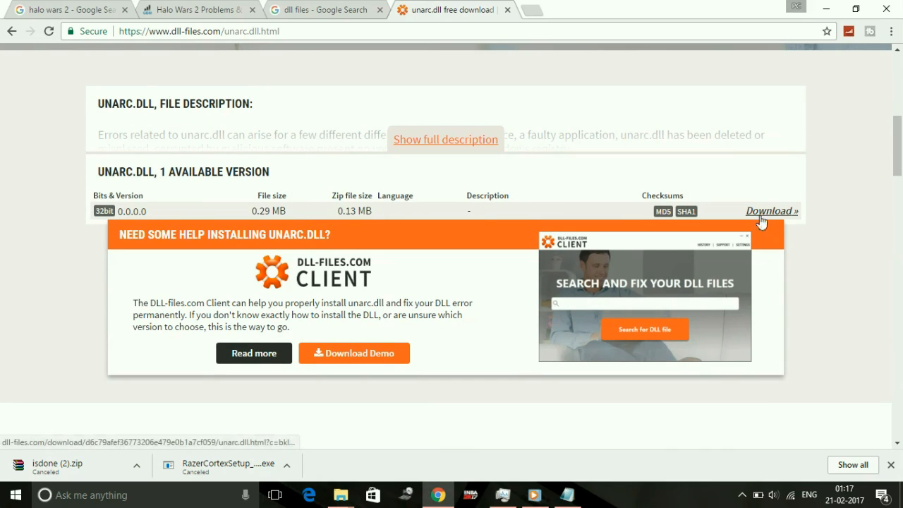
{"action": "left_click", "coordinate": [768, 211]}
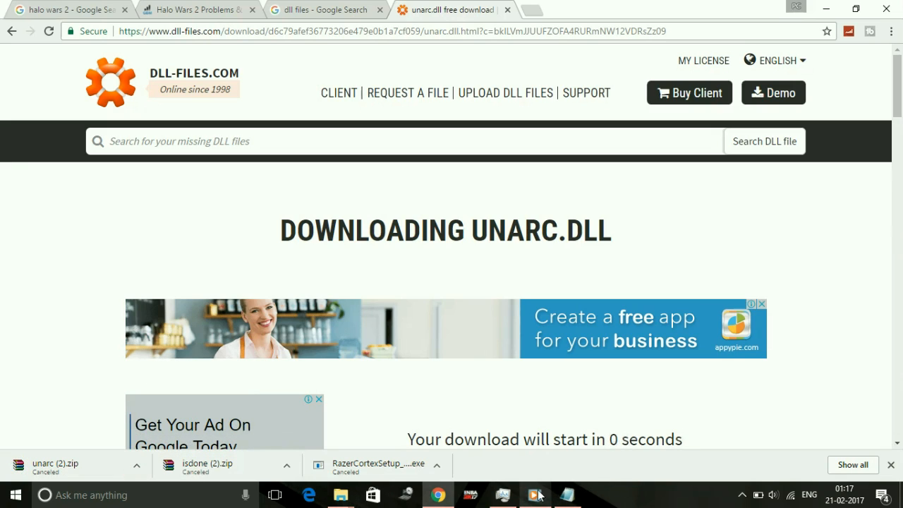
- Review the 'For 64 Bit - SysWow64' note in Notepad, then return to Chrome
{"action": "left_click", "coordinate": [566, 495]}
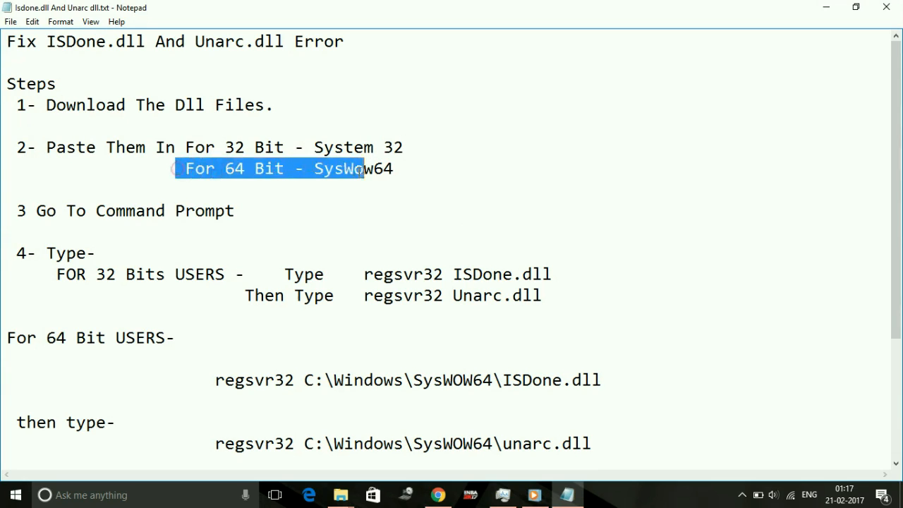
{"action": "left_click", "coordinate": [394, 168]}
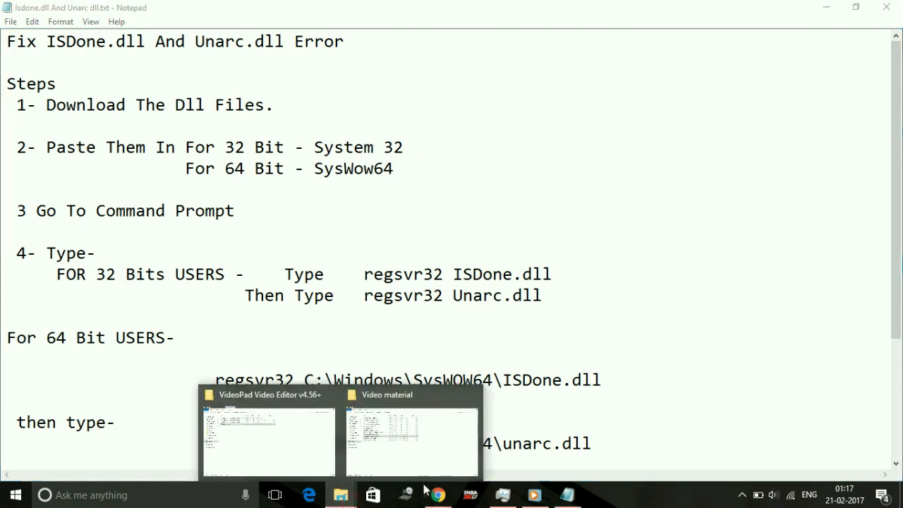
{"action": "left_click", "coordinate": [437, 495]}
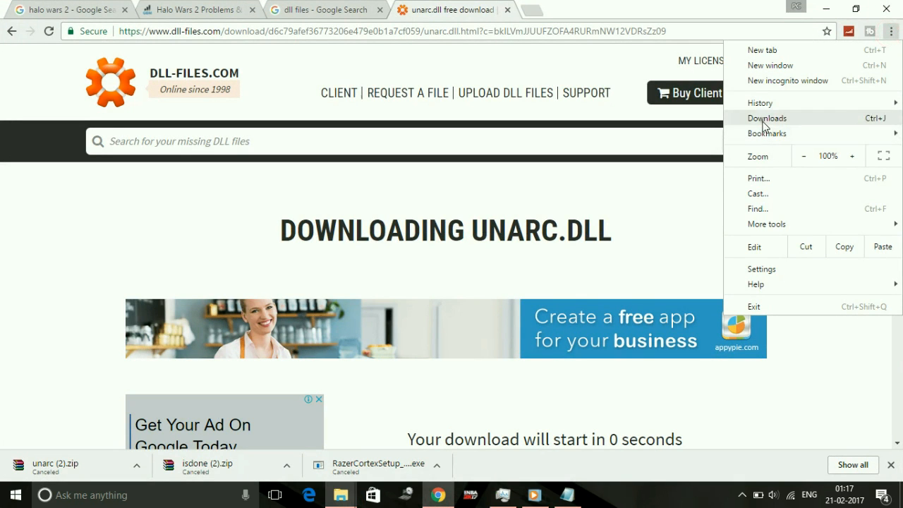
- Open Chrome's Downloads, search for isdone, and locate isdone (1).zip
{"action": "left_click", "coordinate": [767, 118]}
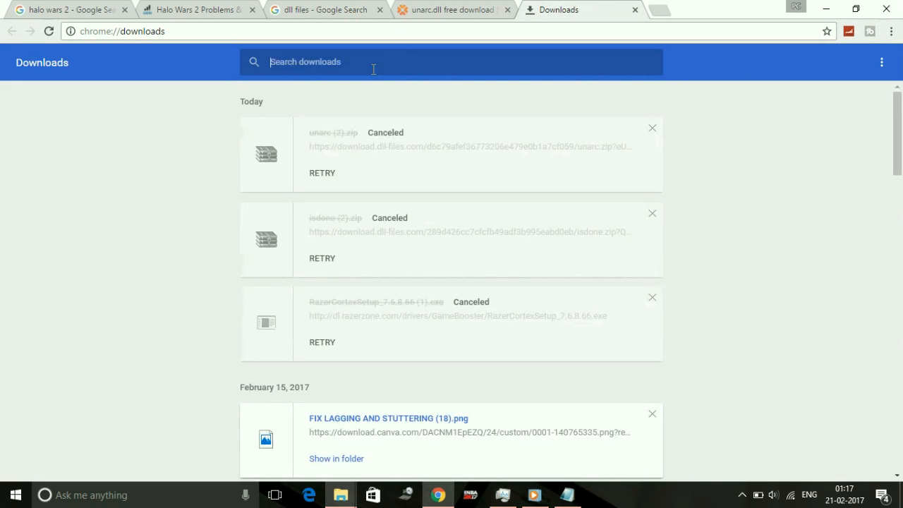
{"action": "type", "text": "ison"}
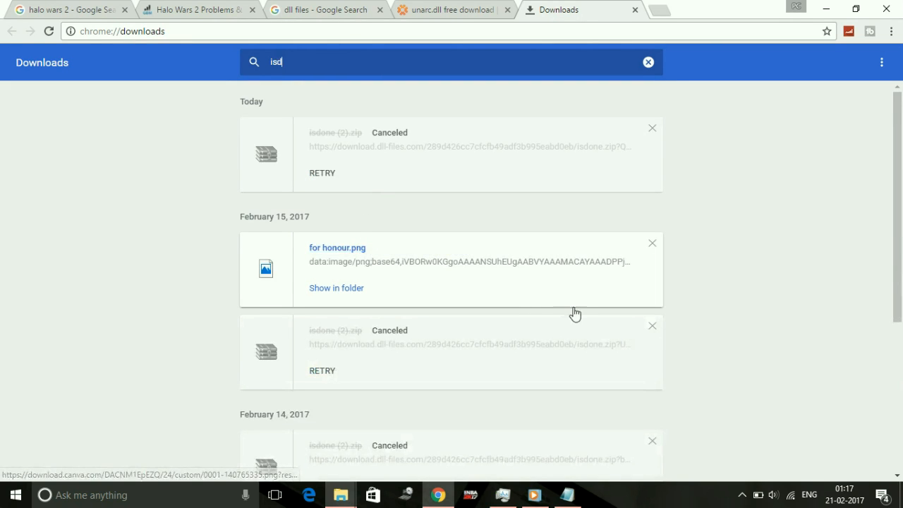
{"action": "scroll", "scroll_direction": "down", "scroll_amount": 3}
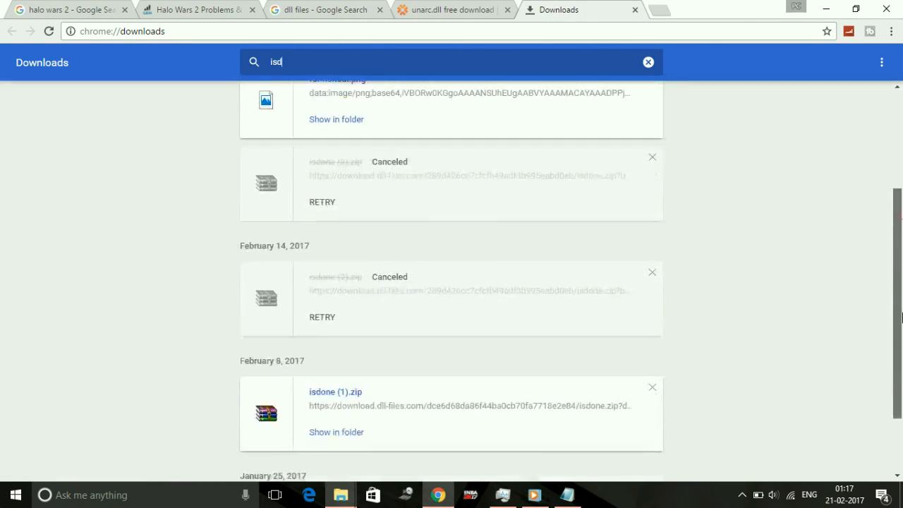
{"action": "scroll", "scroll_direction": "down", "scroll_amount": 3}
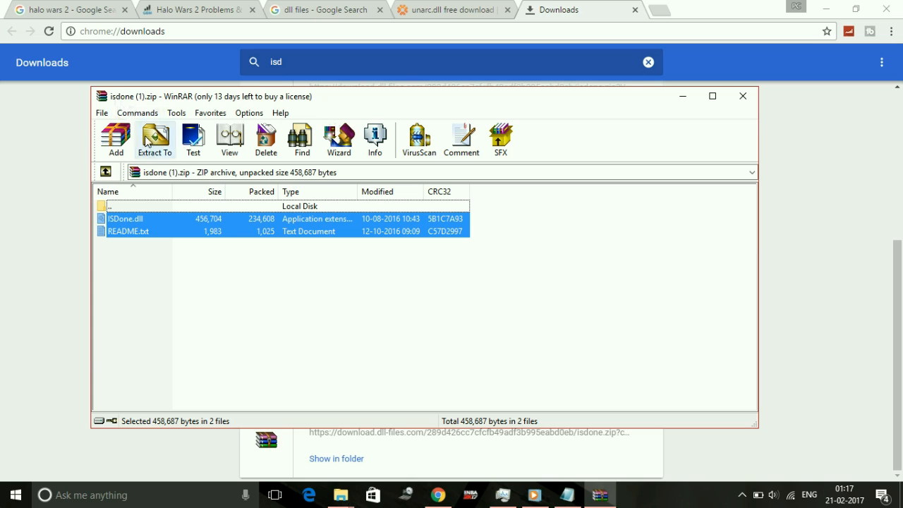
- Extract ISDone.dll to C:\Windows\SysWOW64, replacing all existing files, then close WinRAR
{"action": "left_click", "coordinate": [154, 139]}
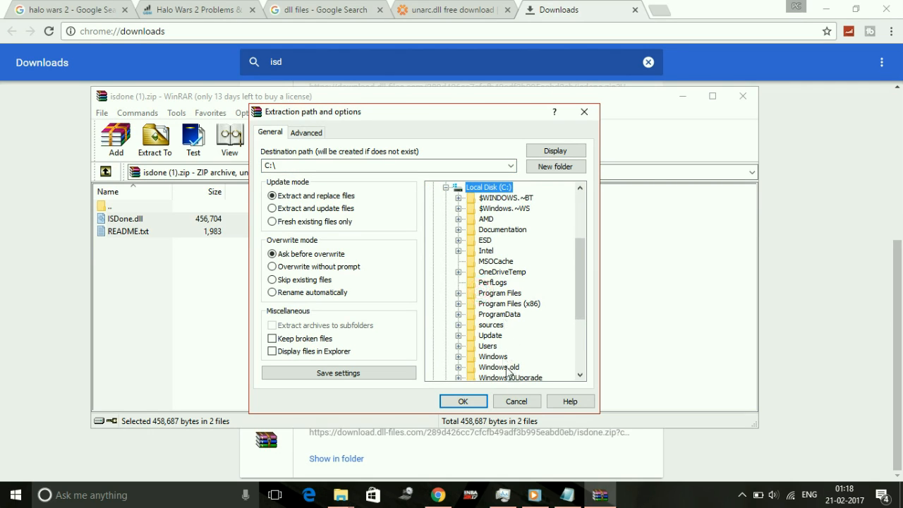
{"action": "left_click", "coordinate": [493, 356]}
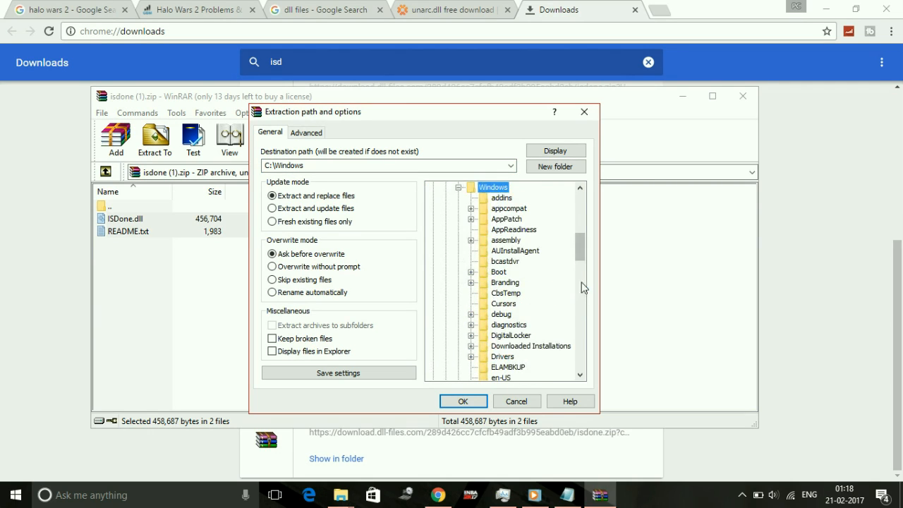
{"action": "scroll", "scroll_direction": "down", "scroll_amount": 3}
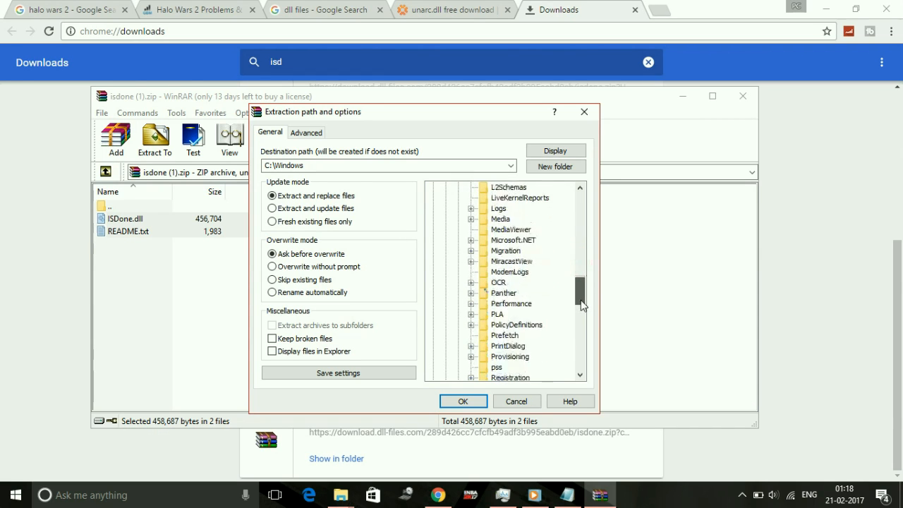
{"action": "scroll", "scroll_direction": "down", "scroll_amount": 3}
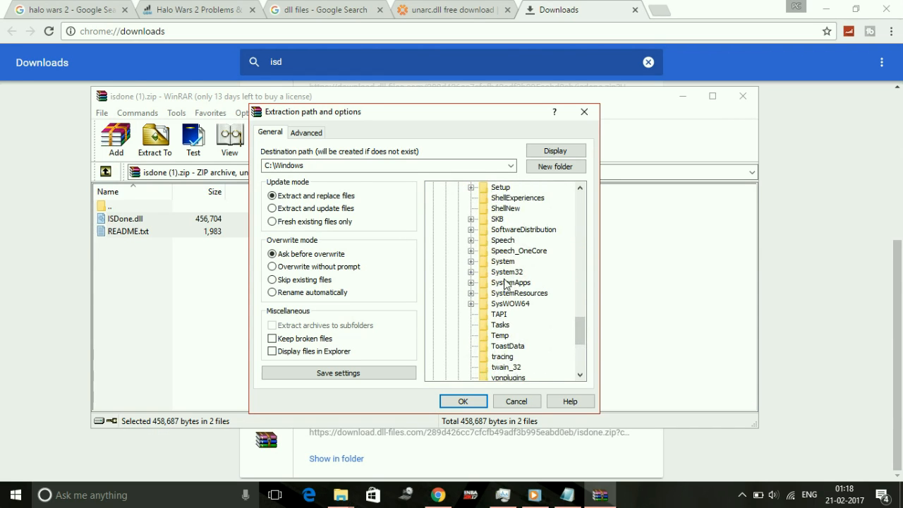
{"action": "left_click", "coordinate": [507, 271]}
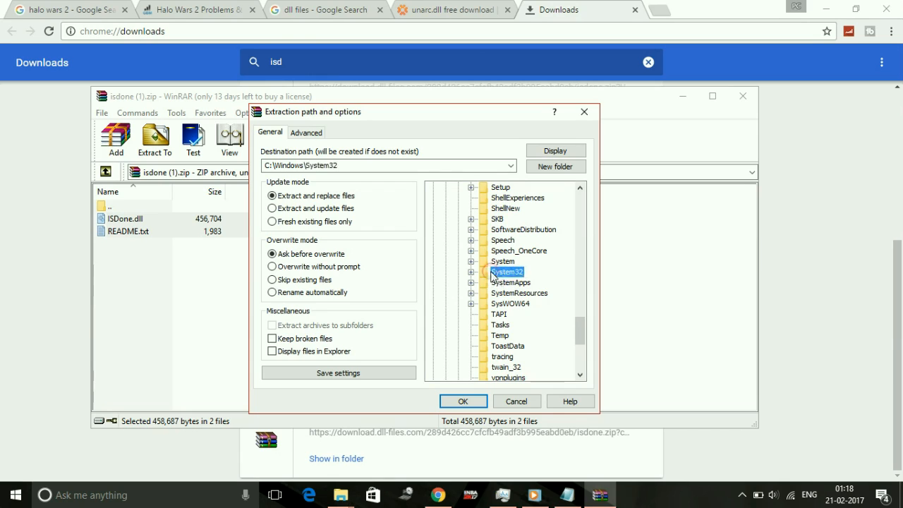
{"action": "mouse_move", "coordinate": [515, 323]}
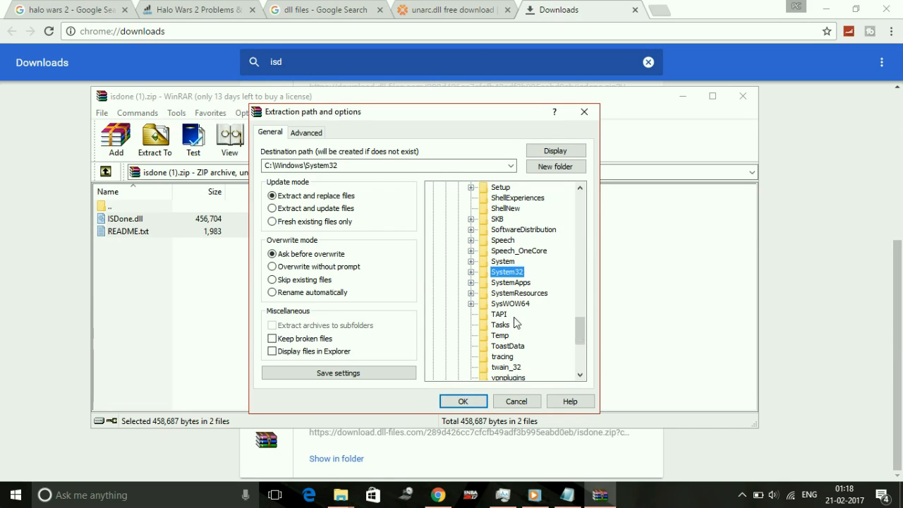
{"action": "left_click", "coordinate": [511, 303]}
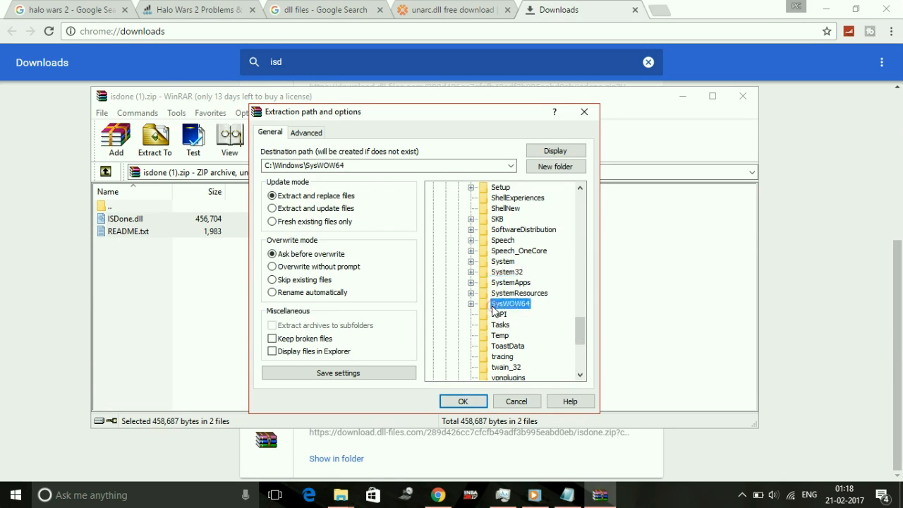
{"action": "left_click", "coordinate": [463, 401]}
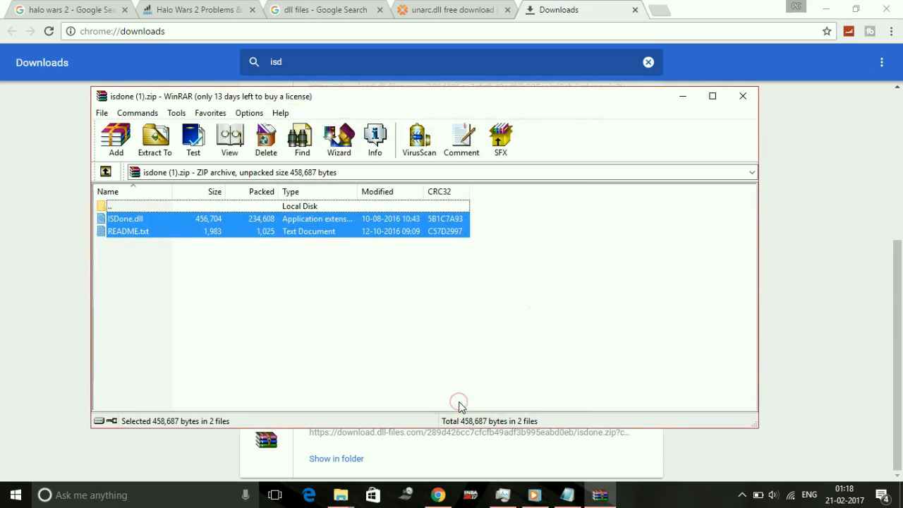
{"action": "mouse_move", "coordinate": [515, 328]}
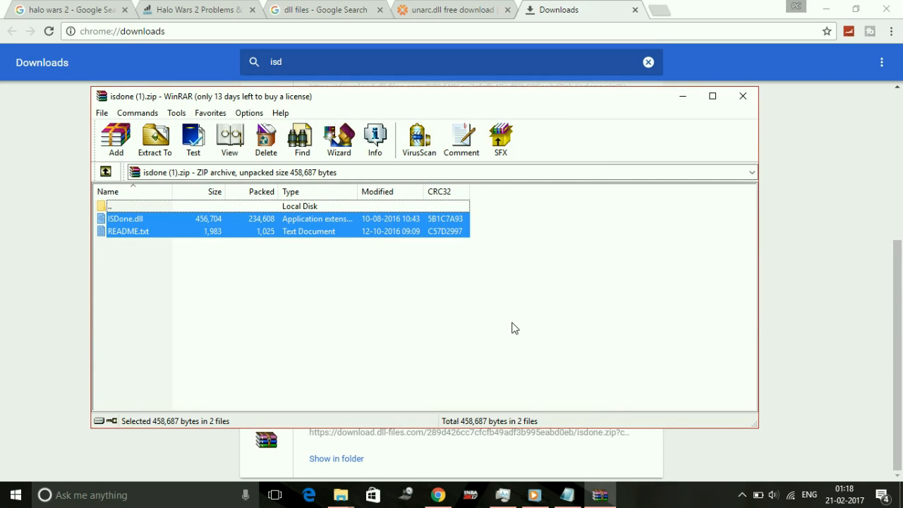
{"action": "left_click", "coordinate": [154, 139]}
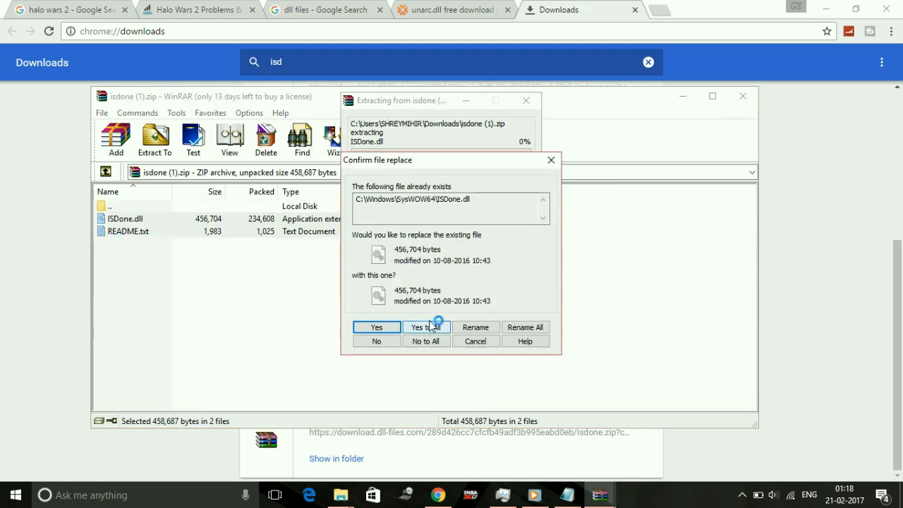
{"action": "left_click", "coordinate": [427, 327]}
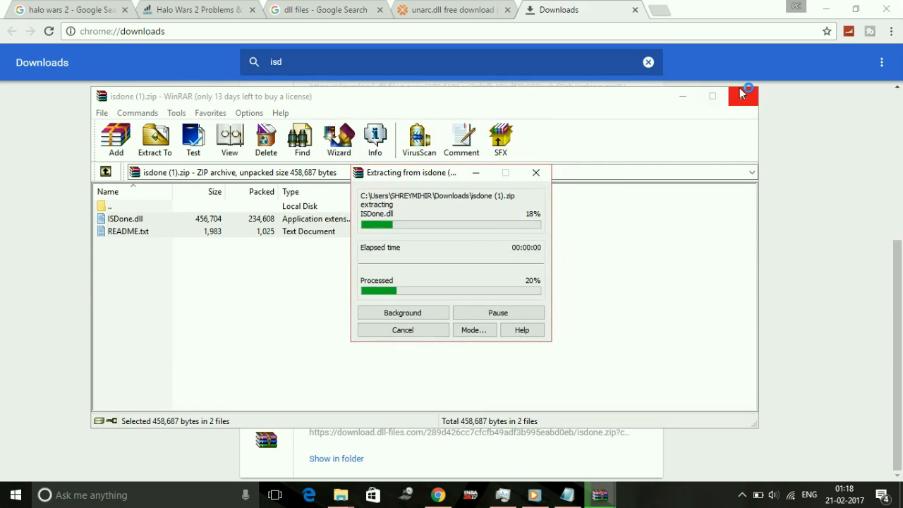
{"action": "left_click", "coordinate": [742, 95]}
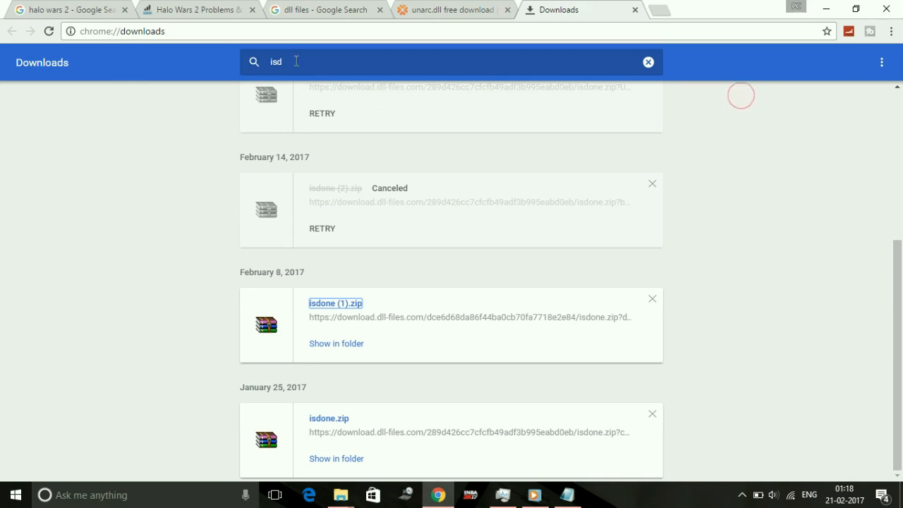
- Search Chrome downloads for unarc and open unarc (1).zip in WinRAR
{"action": "type", "text": "unarc.dll"}
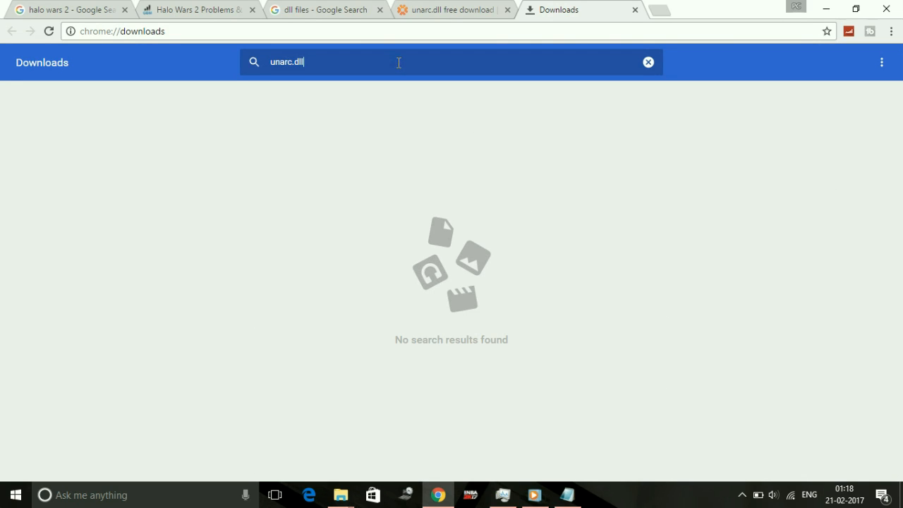
{"action": "key", "text": "Backspace"}
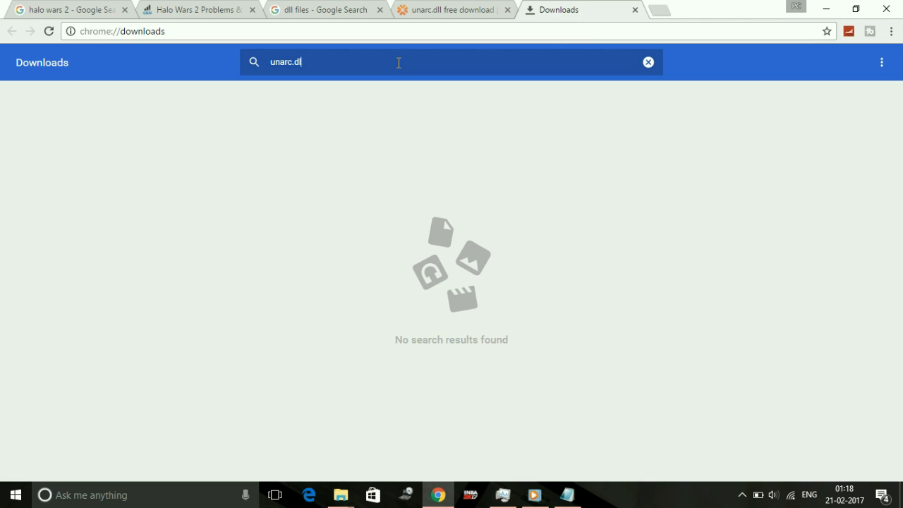
{"action": "key", "text": "Backspace"}
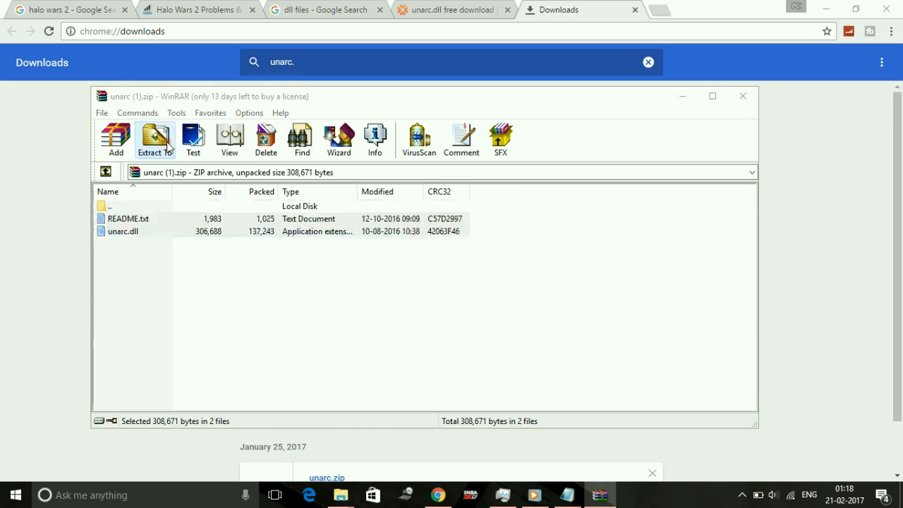
- Extract unarc.dll to C:\Windows\SysWOW64, confirming replacement of the existing copy
{"action": "left_click", "coordinate": [155, 139]}
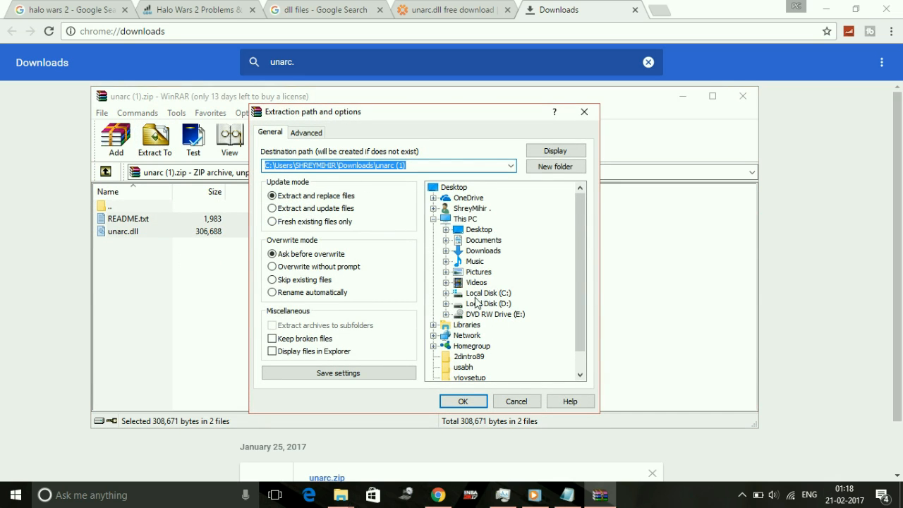
{"action": "left_click", "coordinate": [487, 293]}
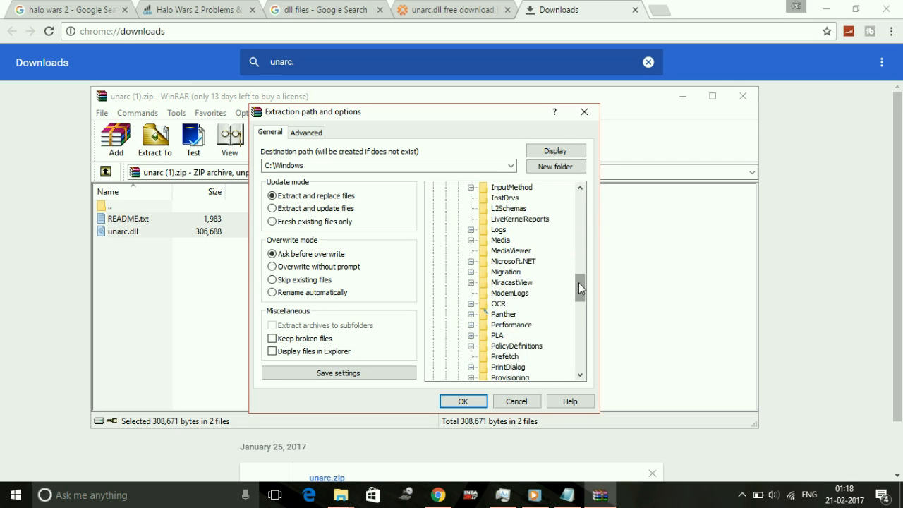
{"action": "scroll", "scroll_direction": "down", "scroll_amount": 3}
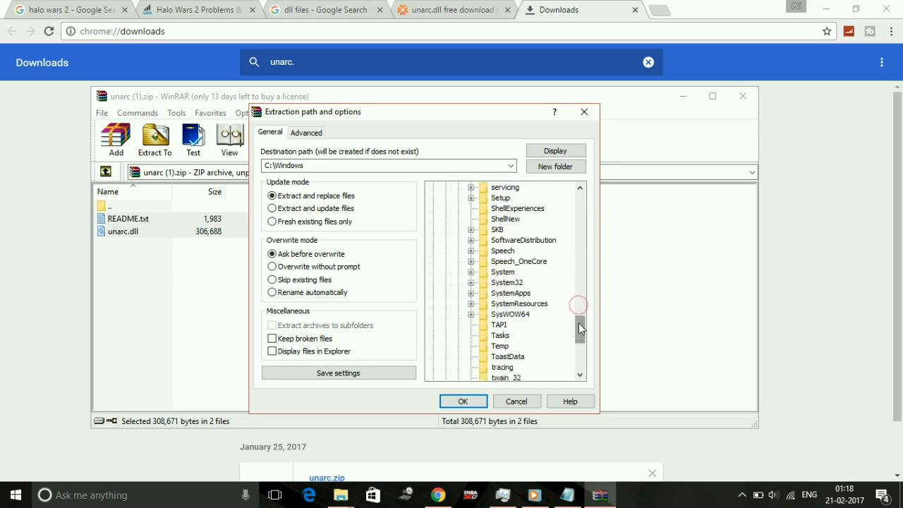
{"action": "scroll", "scroll_direction": "down", "scroll_amount": 3}
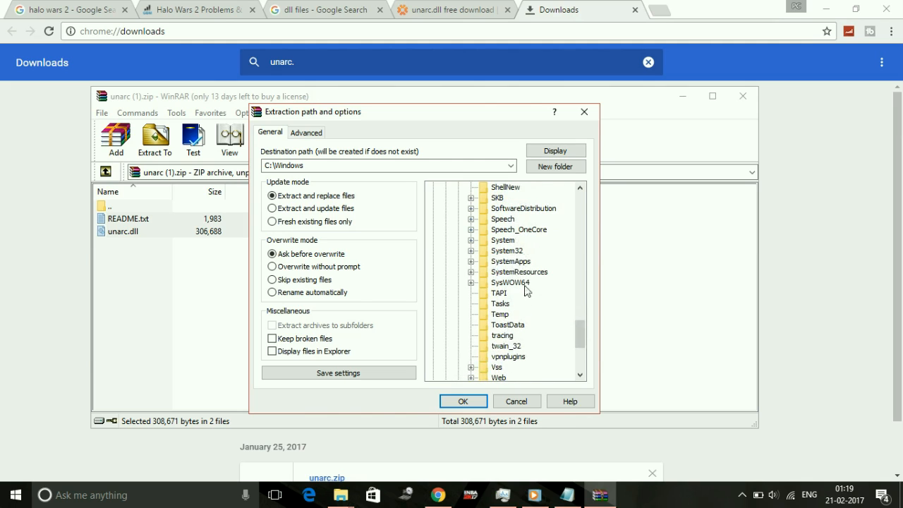
{"action": "left_click", "coordinate": [509, 282]}
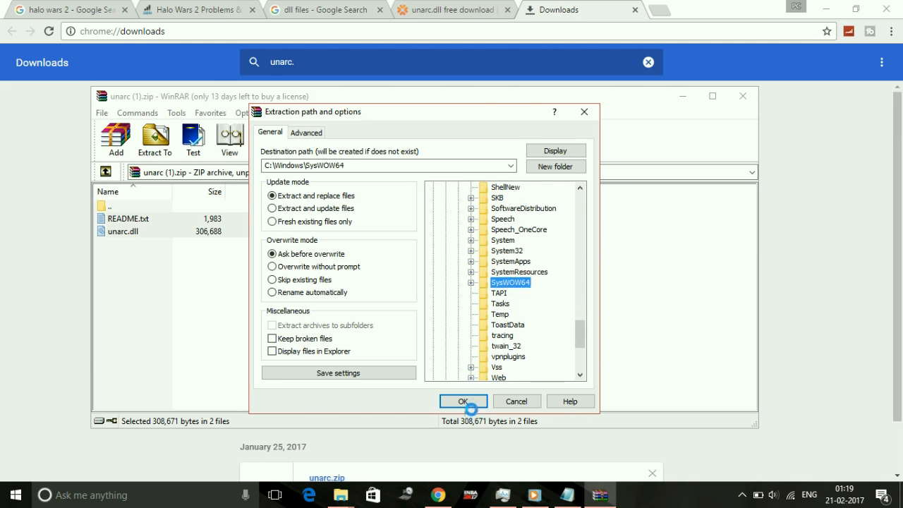
{"action": "left_click", "coordinate": [463, 401]}
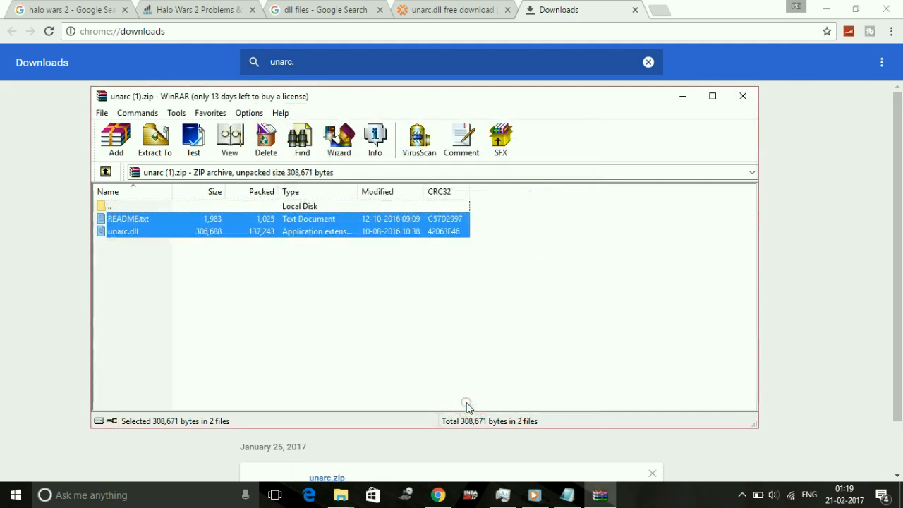
{"action": "left_click", "coordinate": [154, 139]}
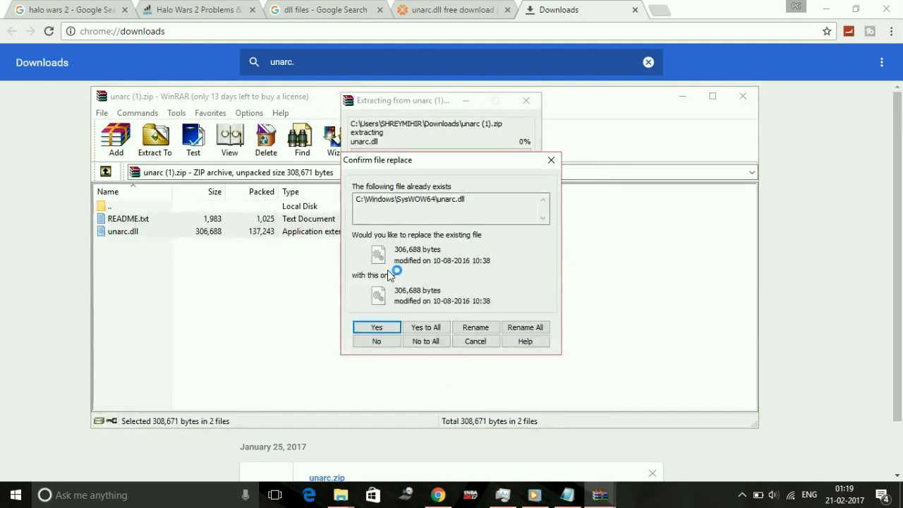
{"action": "left_click", "coordinate": [376, 327]}
{"action": "type", "text": "c"}
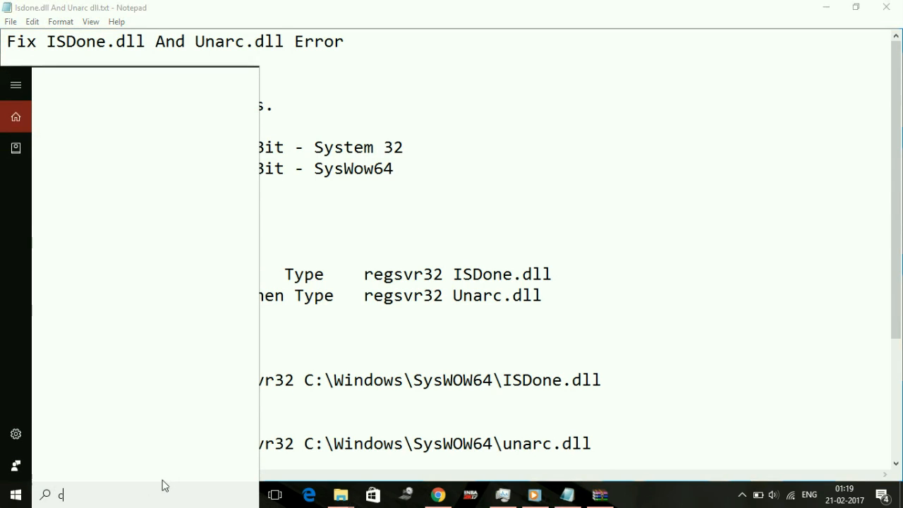
- Launch Command Prompt, select the regsvr32 ISDone.dll line in Notepad, and return to Command Prompt
{"action": "type", "text": "md"}
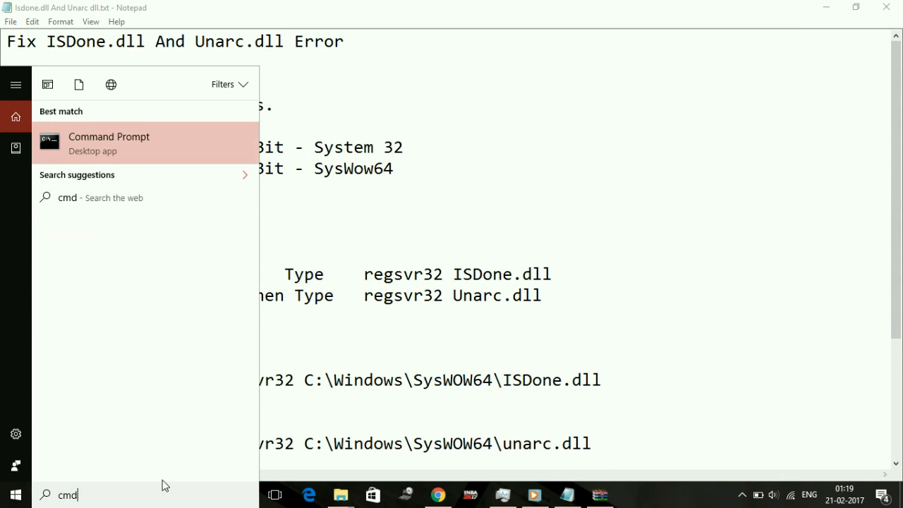
{"action": "left_click", "coordinate": [109, 142]}
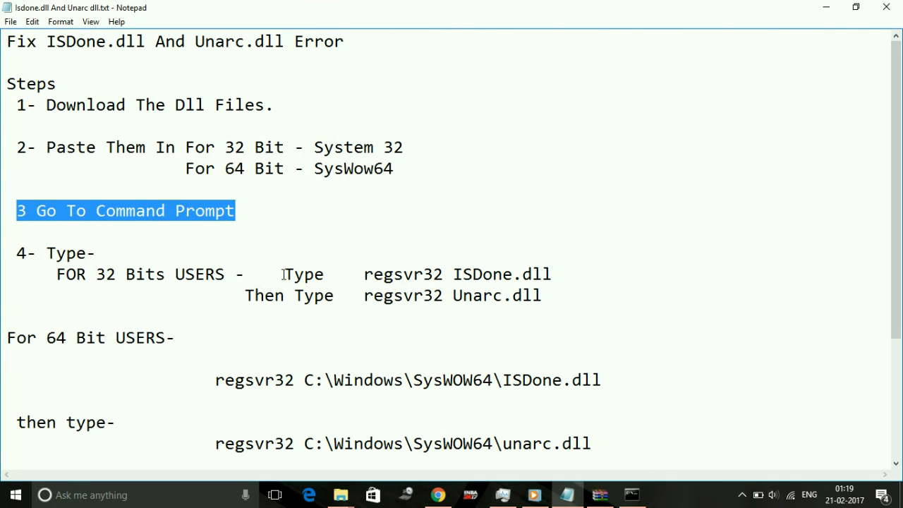
{"action": "double_click", "coordinate": [457, 274]}
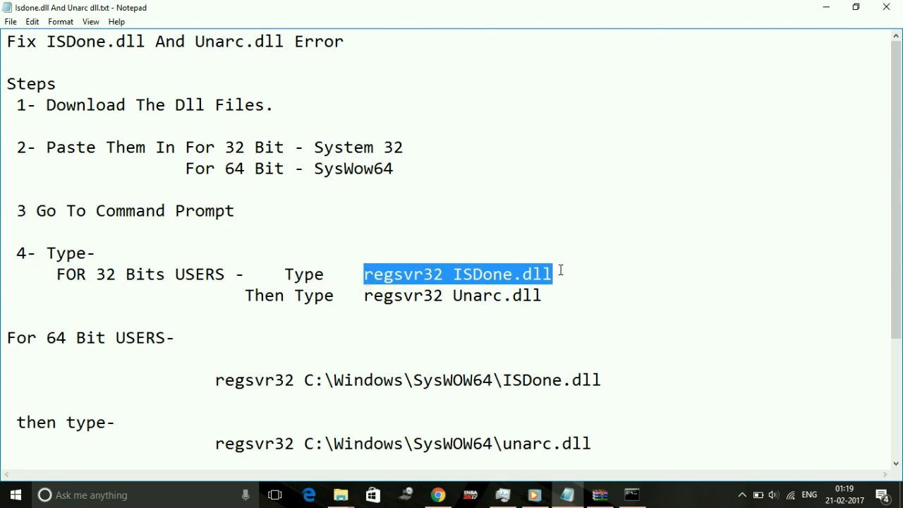
{"action": "left_click", "coordinate": [385, 286]}
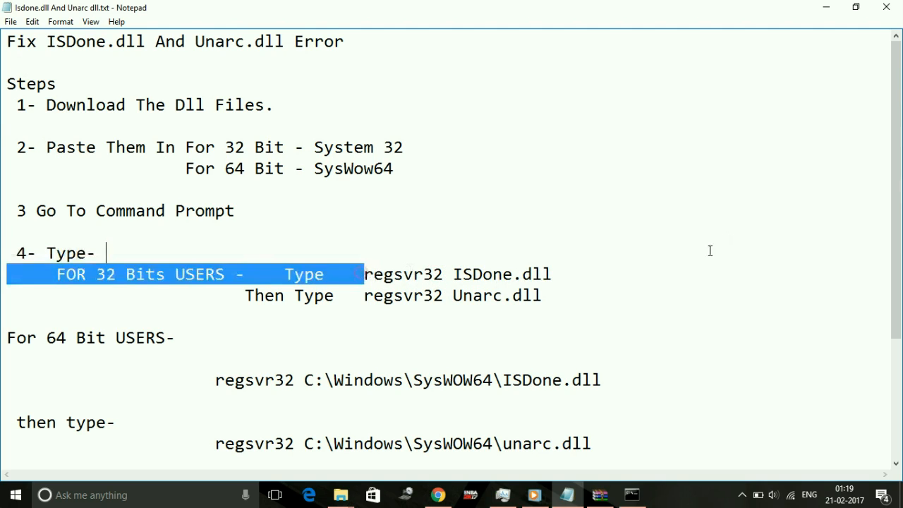
{"action": "left_click_drag", "start_coordinate": [364, 274], "coordinate": [553, 274]}
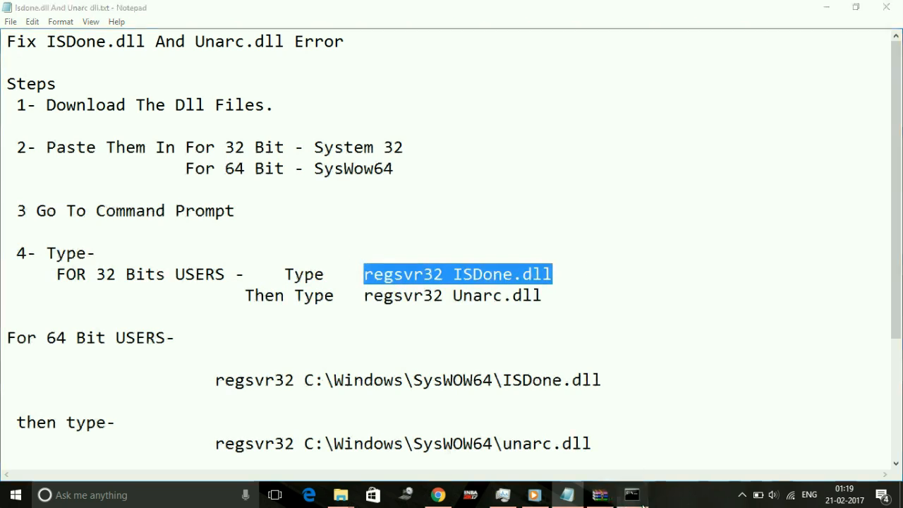
{"action": "left_click", "coordinate": [631, 494]}
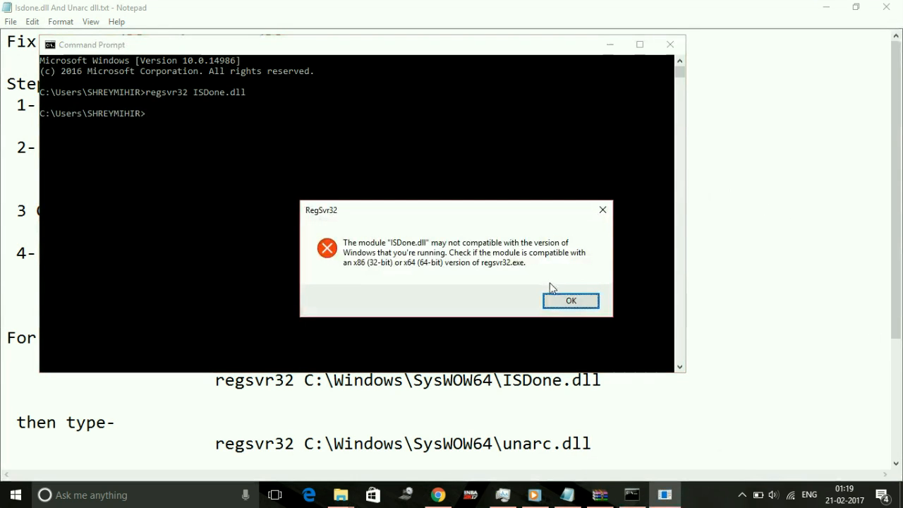
- Dismiss the RegSvr32 incompatibility errors for ISDone.dll and Unarc.dll
{"action": "left_click", "coordinate": [571, 301]}
{"action": "type", "text": "regsvr32 Unarc.dll"}
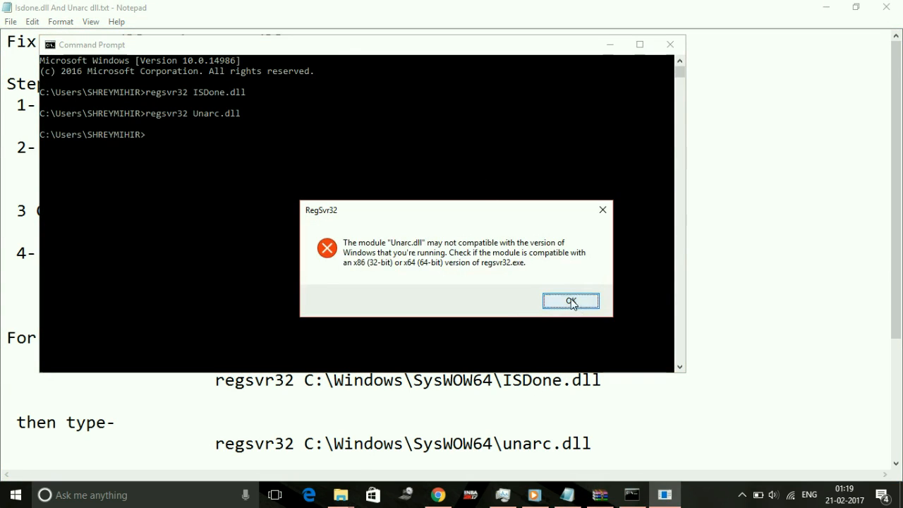
{"action": "left_click", "coordinate": [571, 301]}
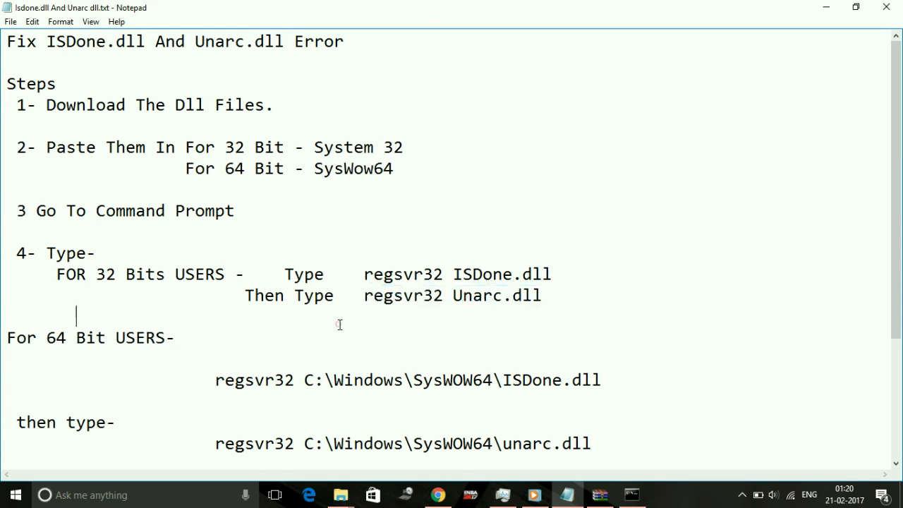
- Select the regsvr32 C:\Windows\SysWOW64\ISDone.dll command in the Notepad guide for Command Prompt
{"action": "double_click", "coordinate": [240, 380]}
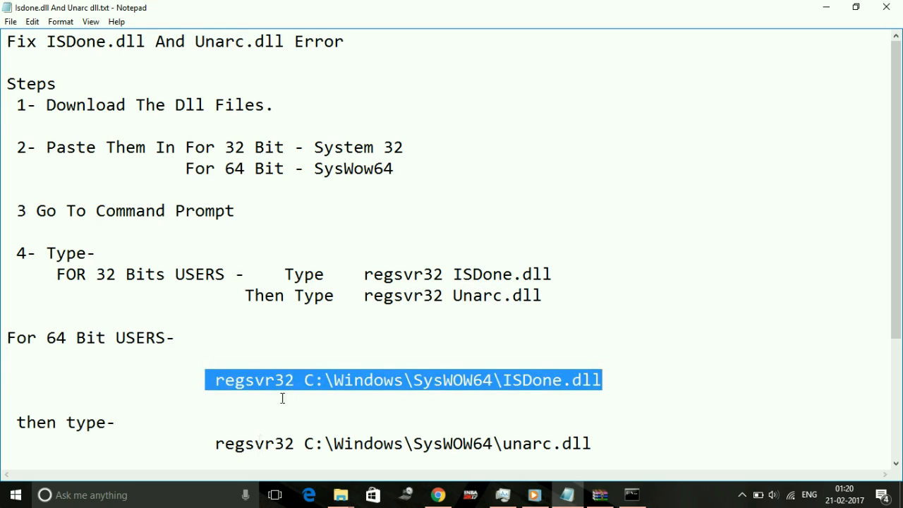
{"action": "mouse_move", "coordinate": [569, 338]}
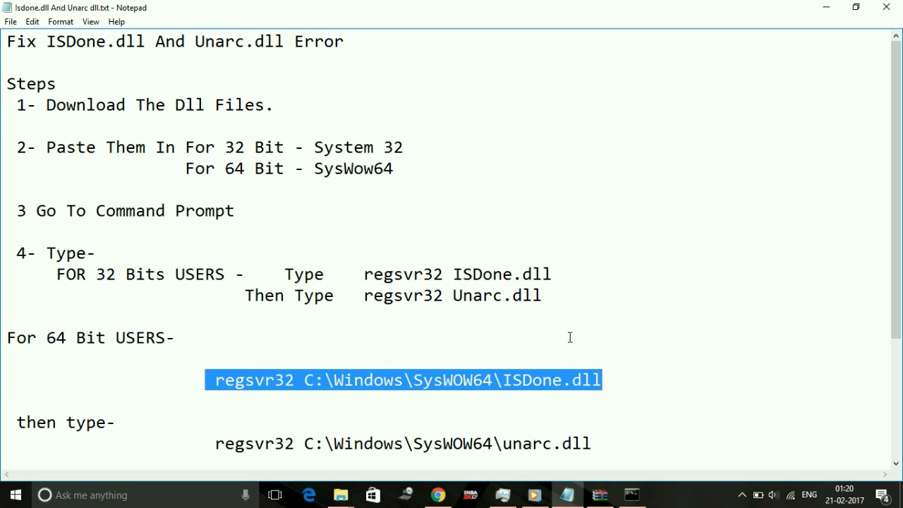
{"action": "mouse_move", "coordinate": [268, 408]}
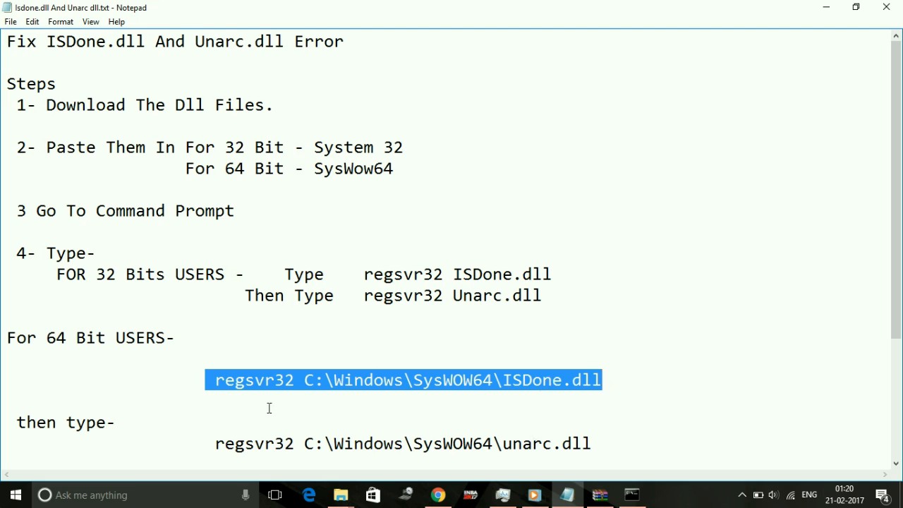
{"action": "mouse_move", "coordinate": [433, 386]}
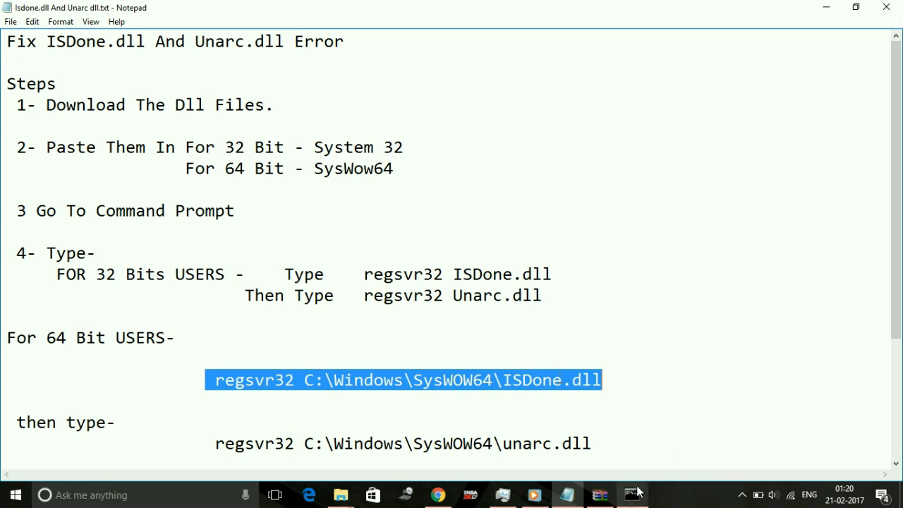
{"action": "left_click", "coordinate": [632, 493]}
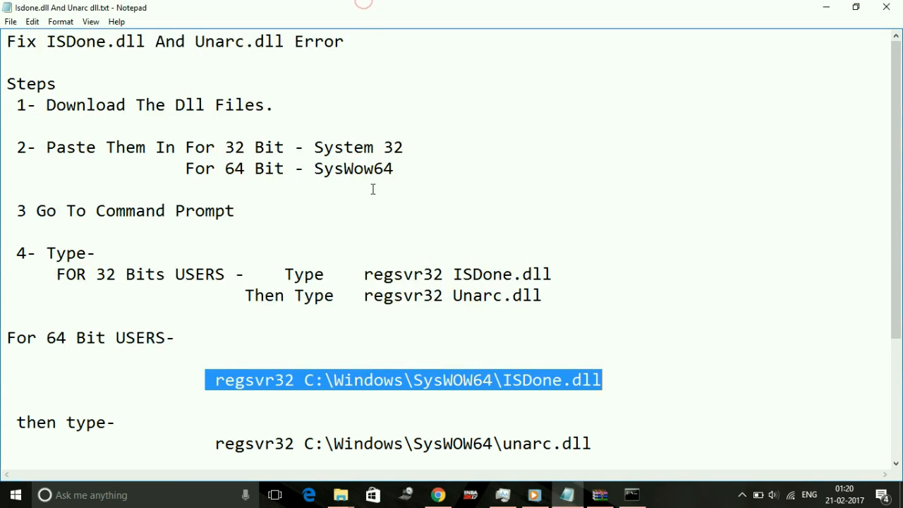
{"action": "mouse_move", "coordinate": [328, 487]}
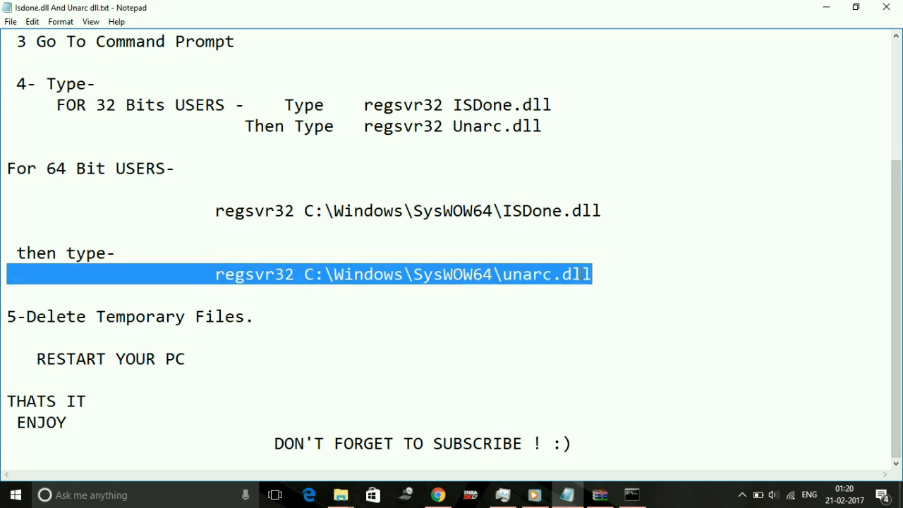
{"action": "mouse_move", "coordinate": [572, 403]}
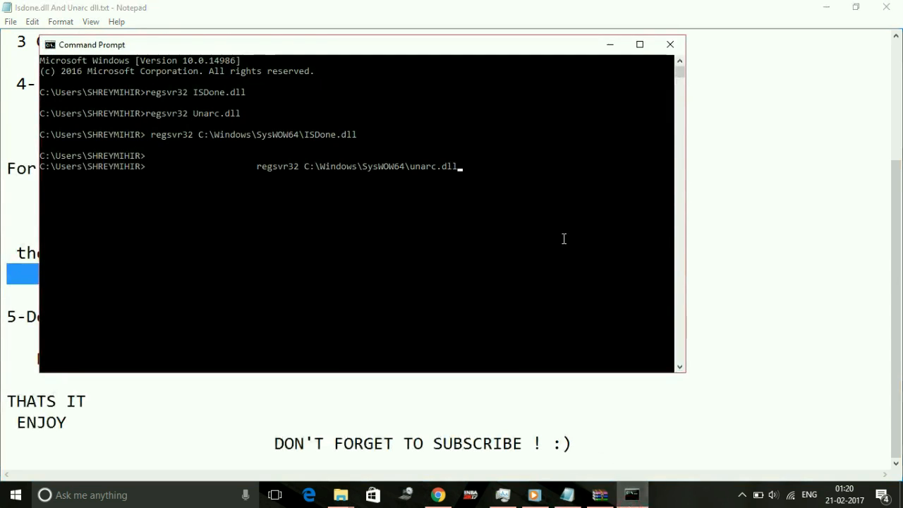
- Run the pasted SysWOW64 unarc.dll regsvr32 command and dismiss the DllRegisterServer-not-found error
{"action": "key", "text": "Enter"}
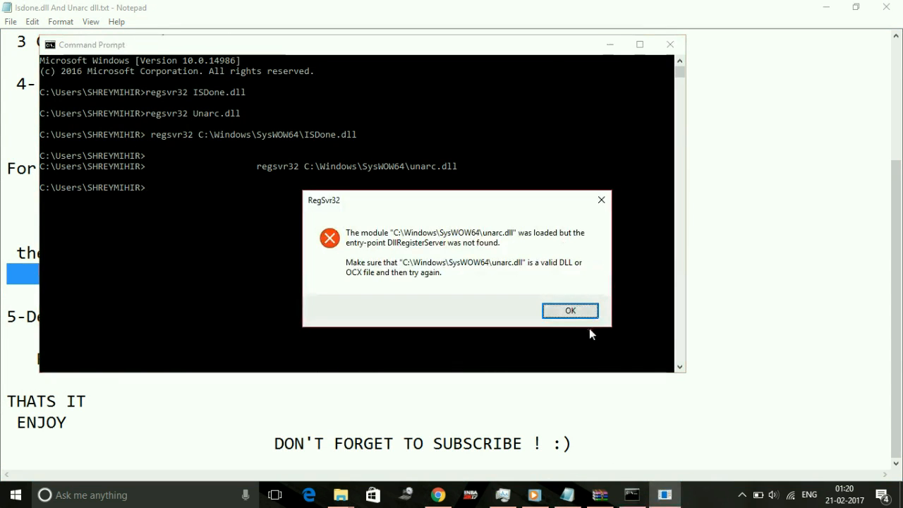
{"action": "left_click", "coordinate": [570, 311]}
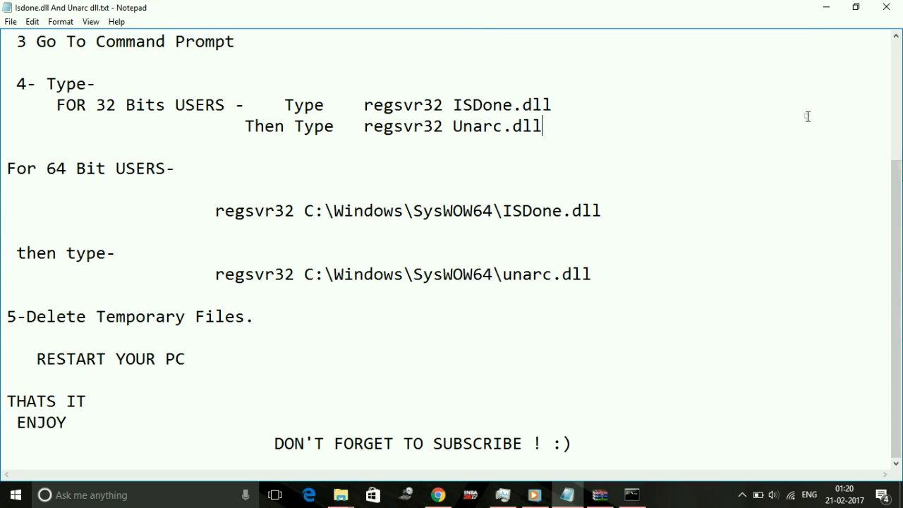
- Review the temp-file deletion step in the notes and search Windows for 'run'
{"action": "scroll", "scroll_direction": "up", "scroll_amount": 3}
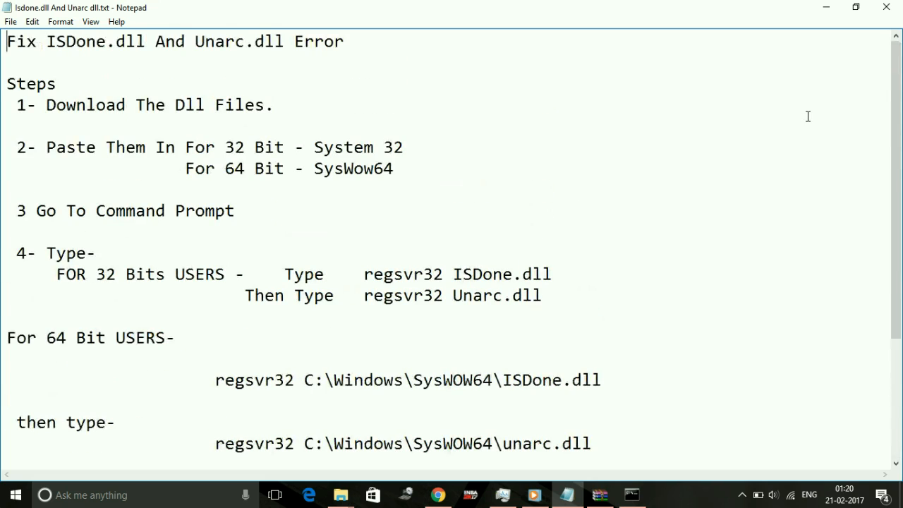
{"action": "scroll", "scroll_direction": "down", "scroll_amount": 3}
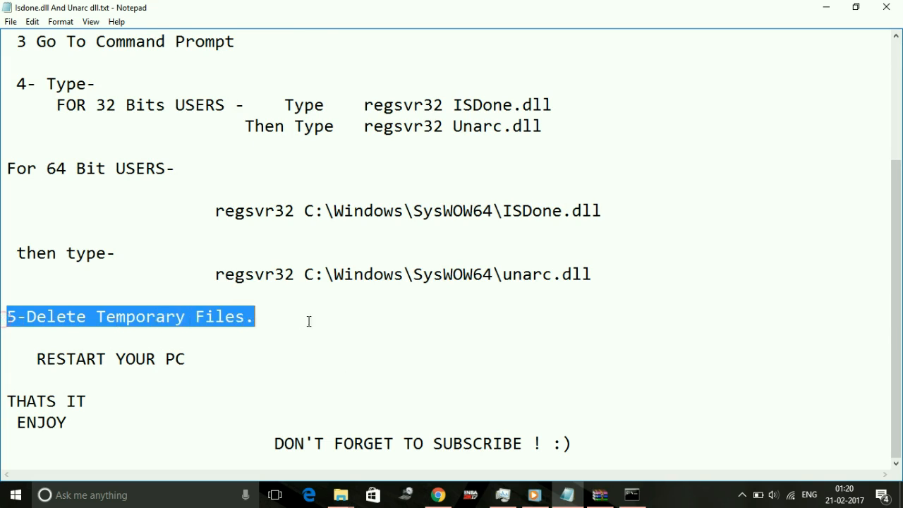
{"action": "left_click", "coordinate": [92, 495]}
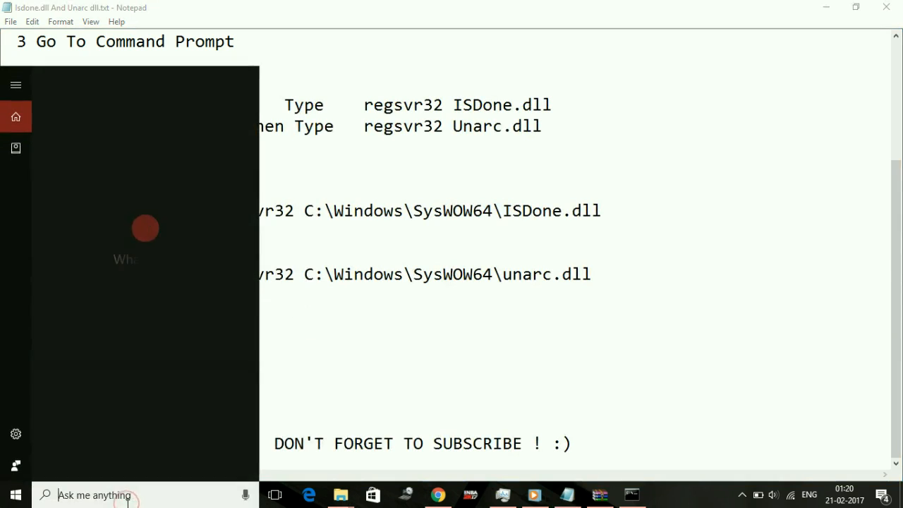
{"action": "type", "text": "run"}
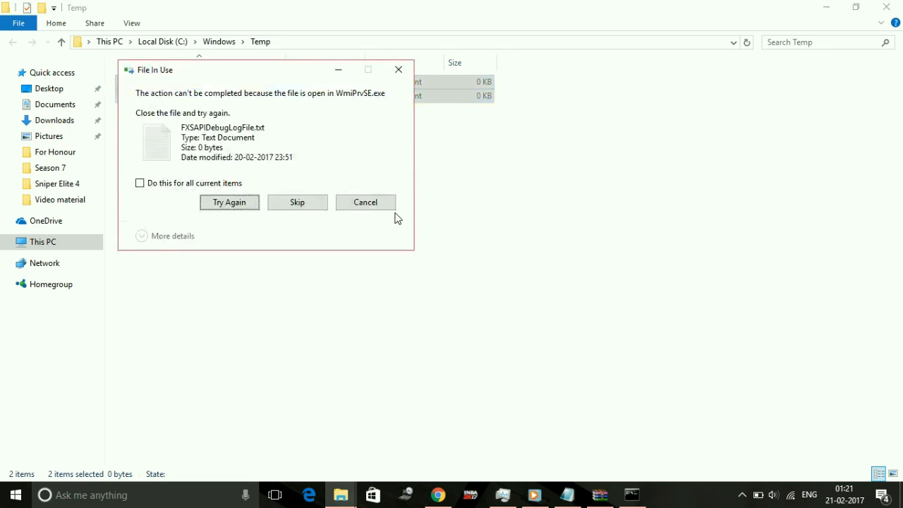
- Skip all in-use files in C:\Windows\Temp, applying the choice to every current item
{"action": "left_click", "coordinate": [139, 183]}
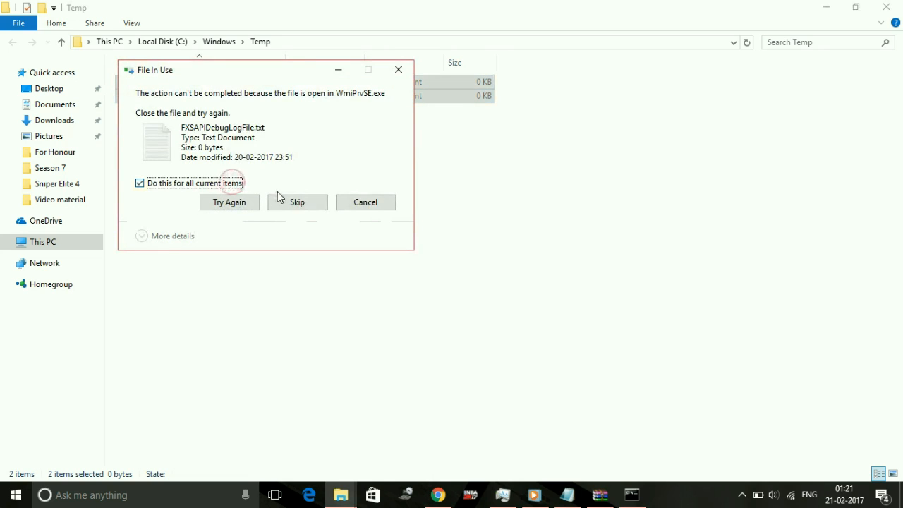
{"action": "left_click", "coordinate": [297, 203]}
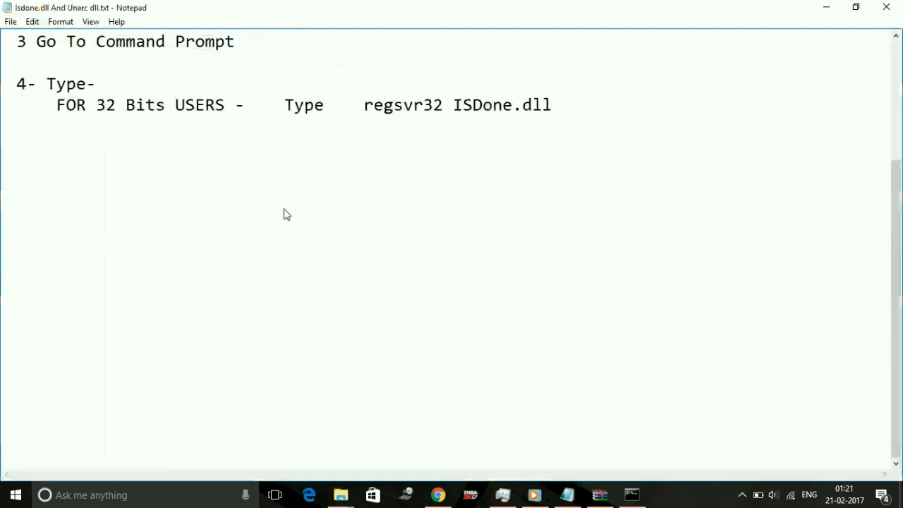
- Open the user's %temp% folder from Windows search
{"action": "left_click", "coordinate": [92, 494]}
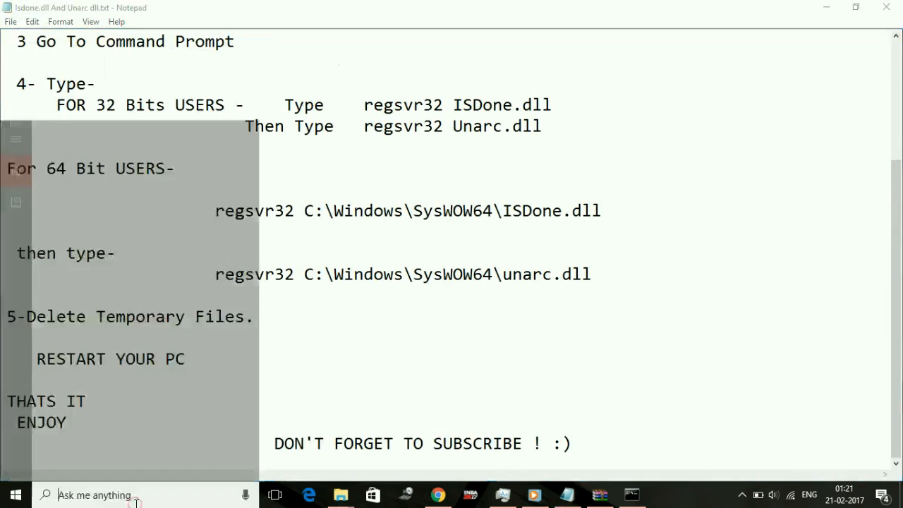
{"action": "type", "text": "temp"}
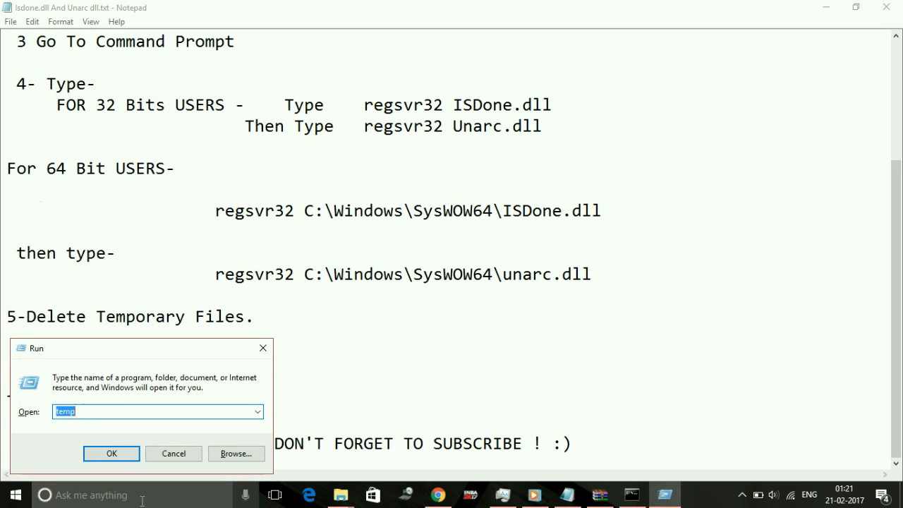
{"action": "type", "text": "%"}
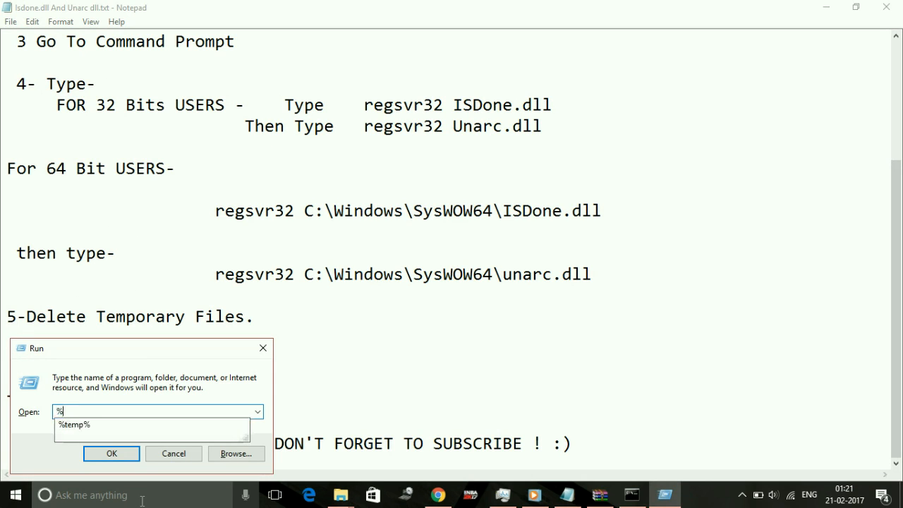
{"action": "type", "text": "temp%"}
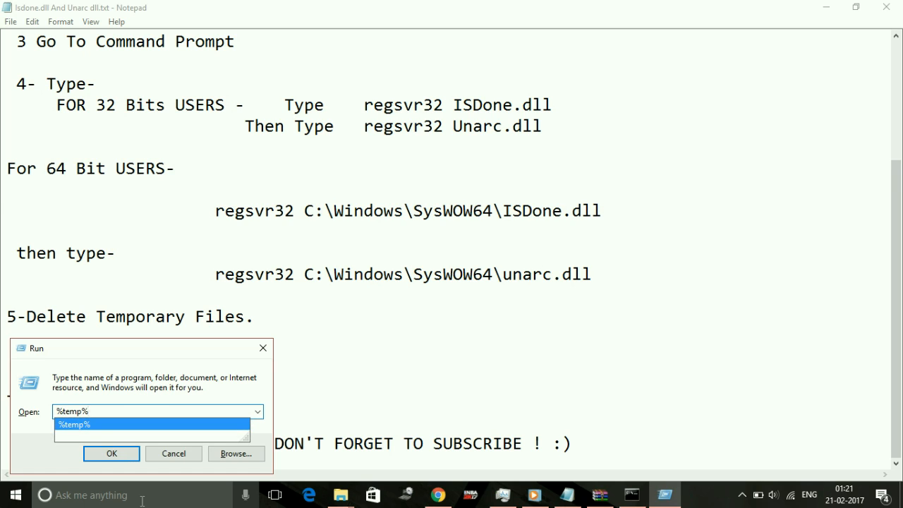
{"action": "left_click", "coordinate": [111, 453]}
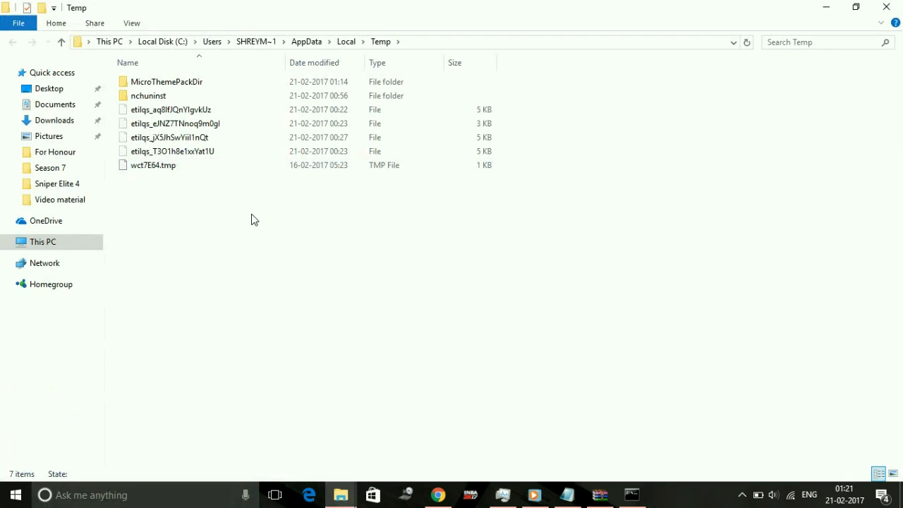
- Permanently delete the seven temp items, skipping files still in use
{"action": "key", "text": "Delete"}
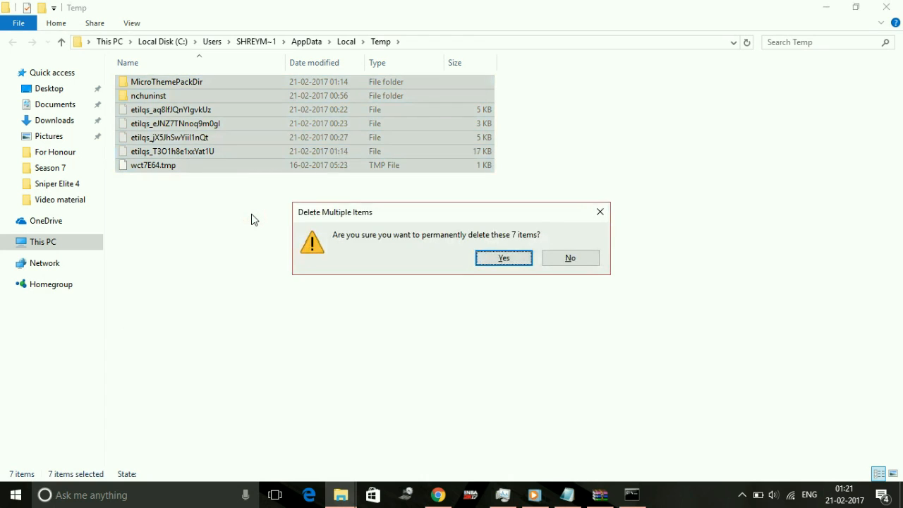
{"action": "left_click", "coordinate": [503, 257]}
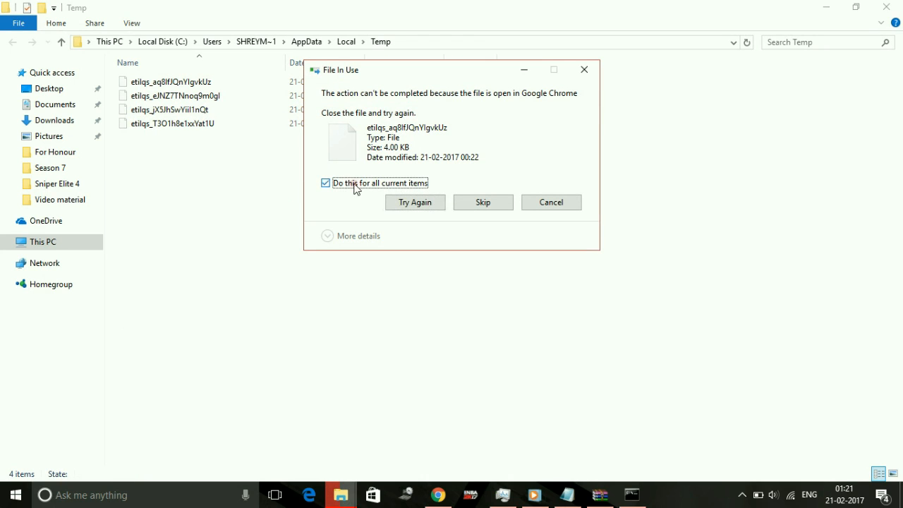
{"action": "left_click", "coordinate": [483, 202]}
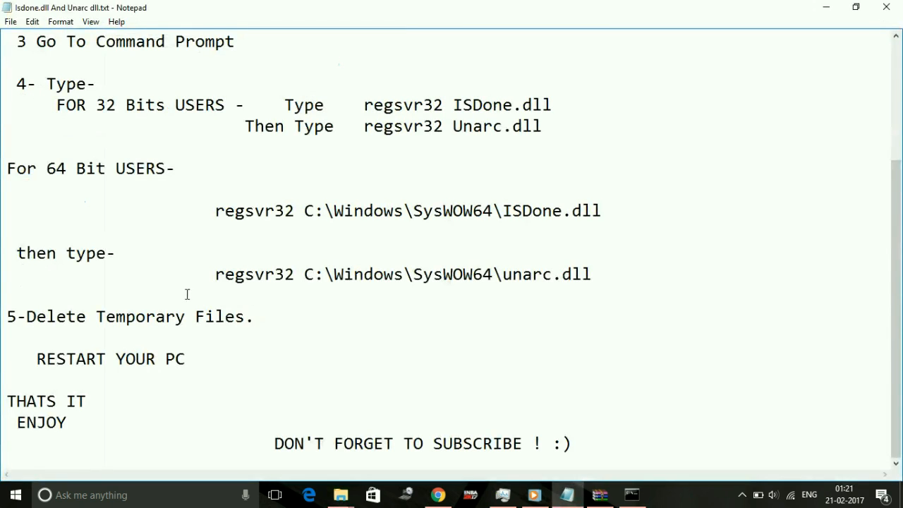
{"action": "mouse_move", "coordinate": [504, 386]}
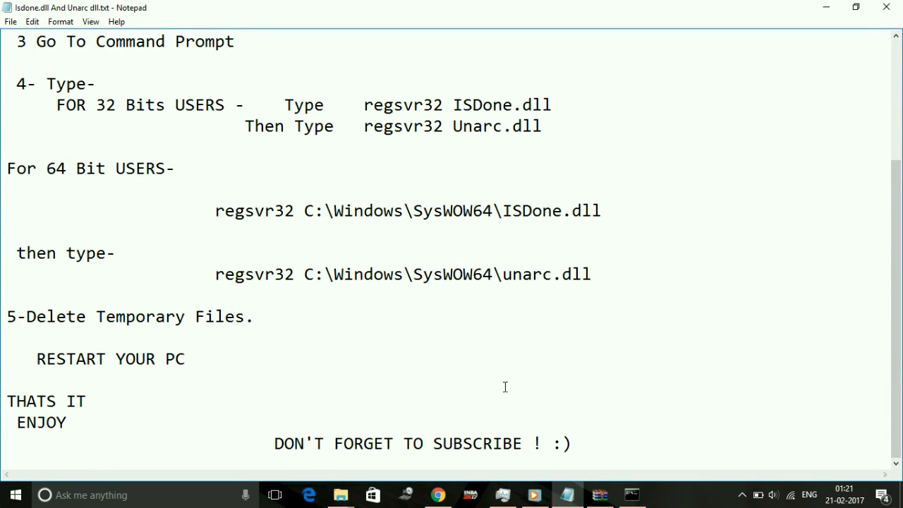
{"action": "scroll", "scroll_direction": "down", "scroll_amount": 3}
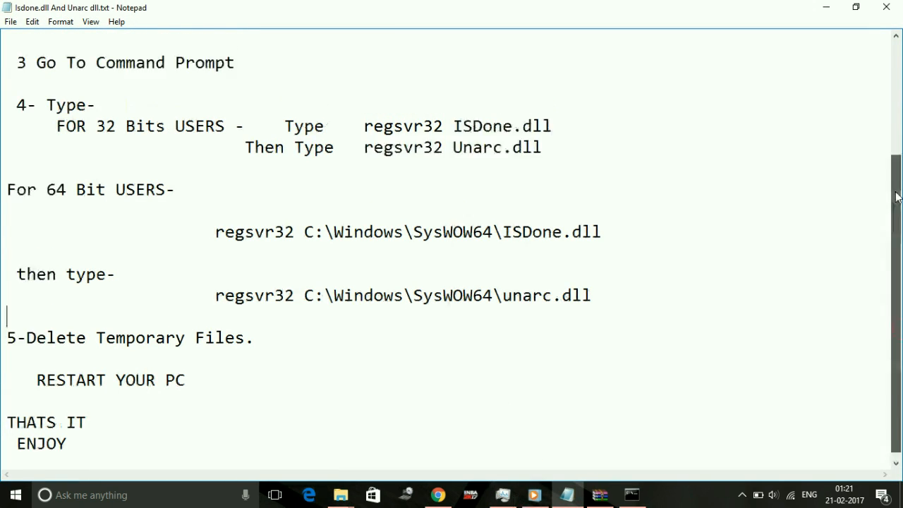
{"action": "scroll", "scroll_direction": "up", "scroll_amount": 3}
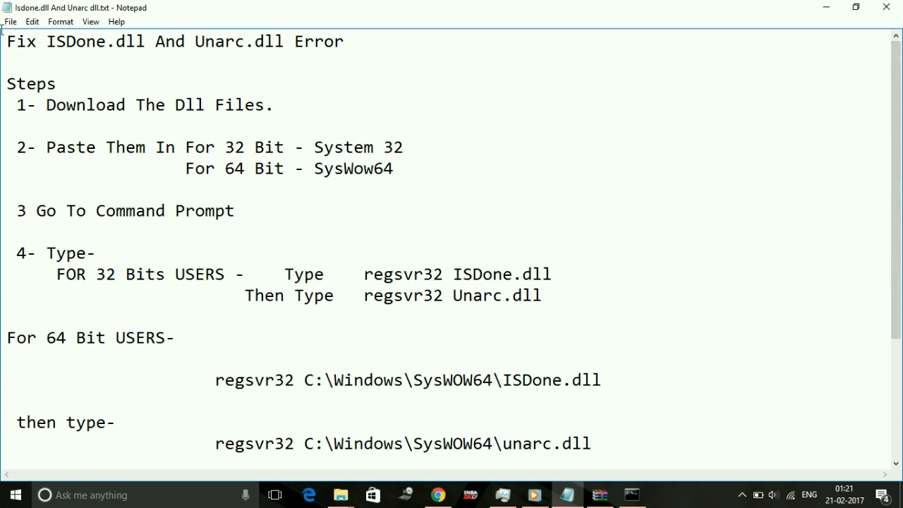